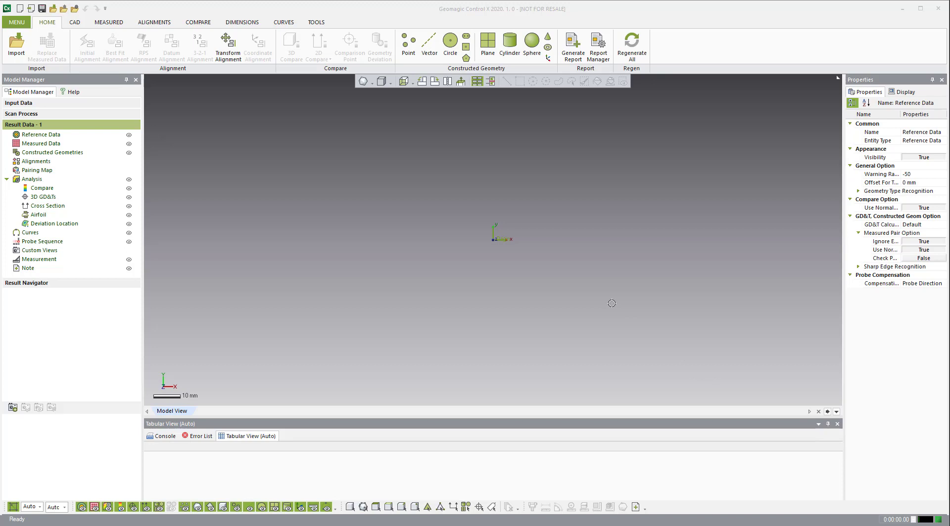
{"action": "mouse_move", "coordinate": [543, 178]}
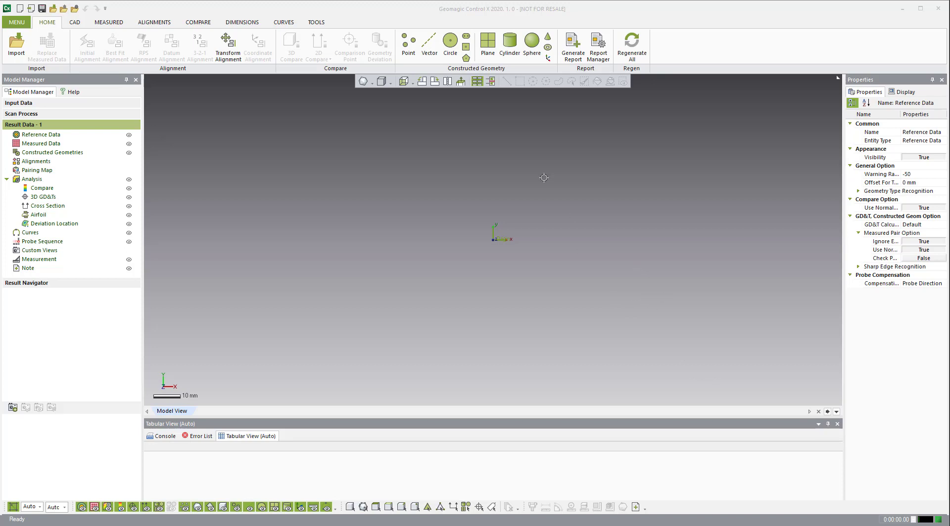
{"action": "mouse_move", "coordinate": [541, 185]}
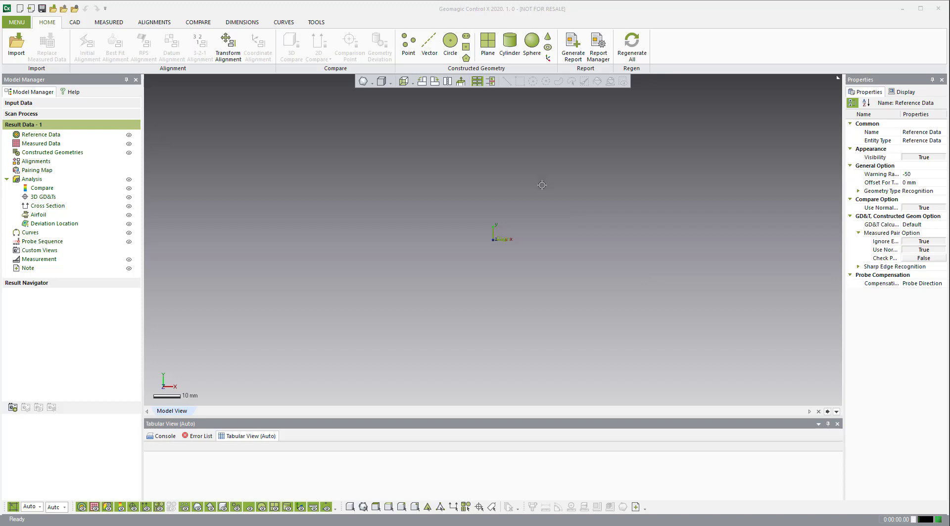
{"action": "mouse_move", "coordinate": [234, 167]}
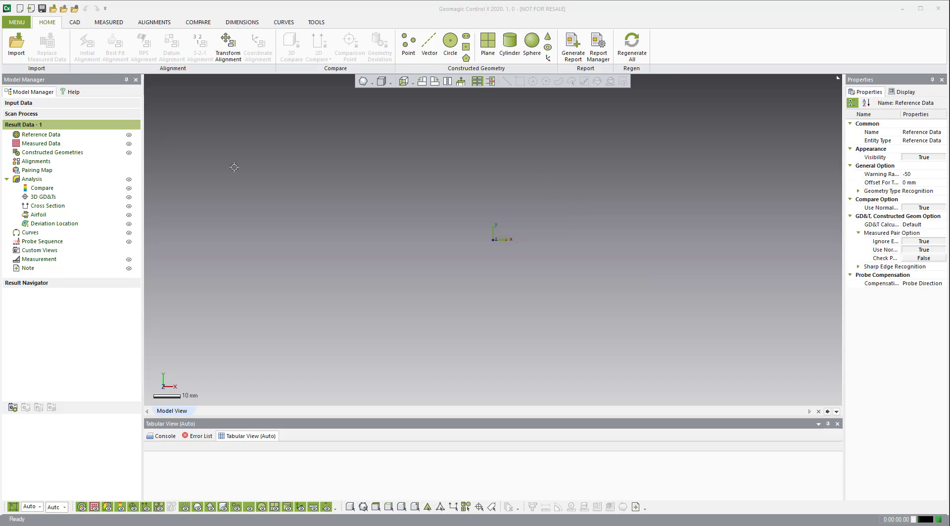
{"action": "mouse_move", "coordinate": [400, 191]}
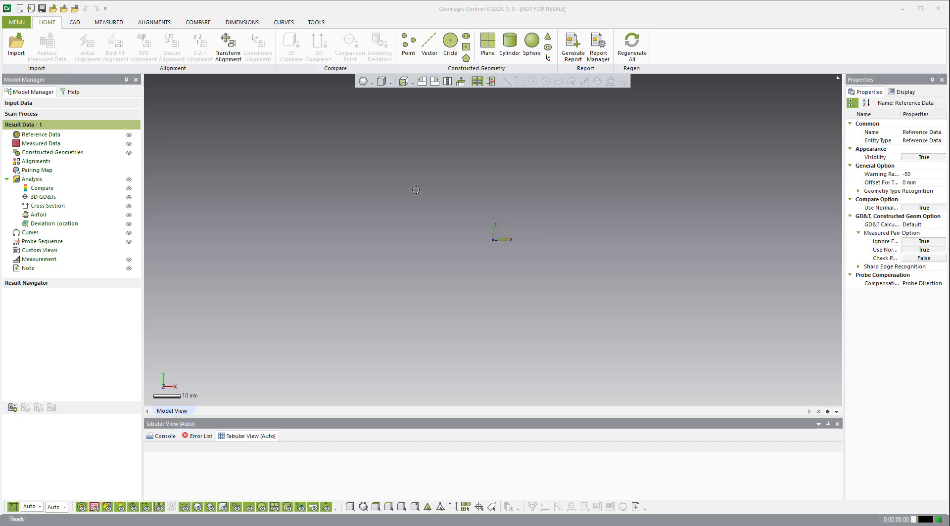
{"action": "mouse_move", "coordinate": [437, 208]}
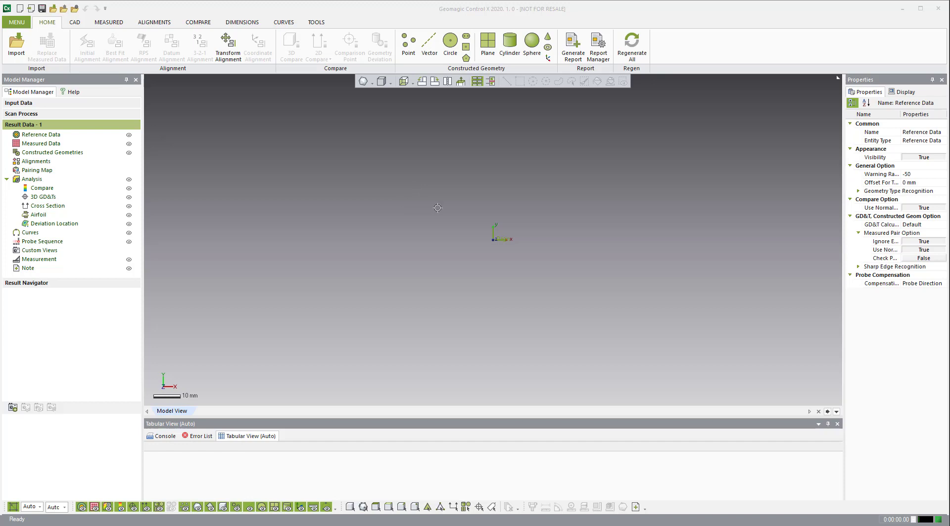
{"action": "mouse_move", "coordinate": [443, 208]}
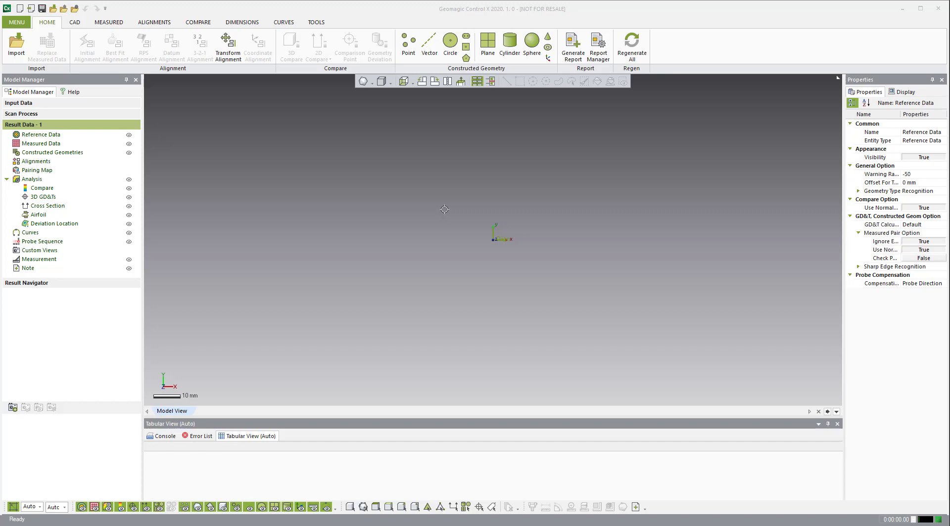
{"action": "mouse_move", "coordinate": [664, 89]}
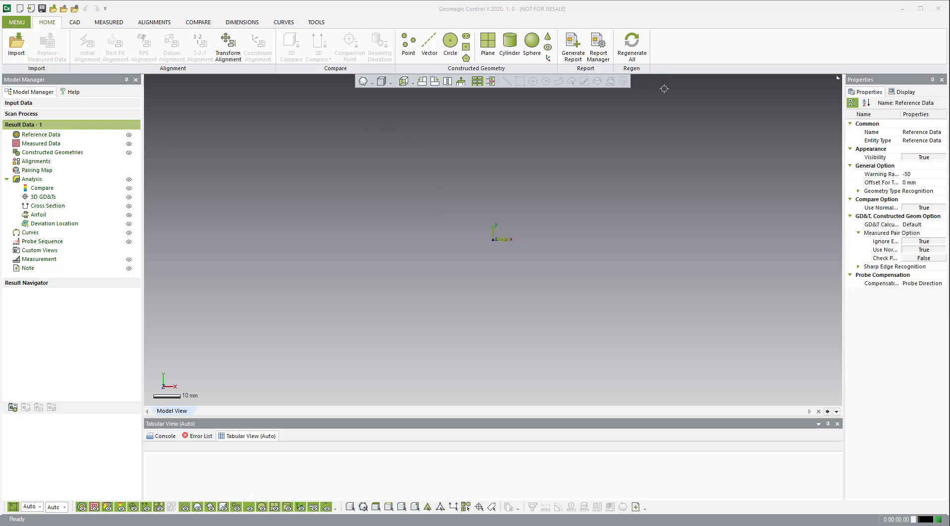
{"action": "mouse_move", "coordinate": [690, 64]}
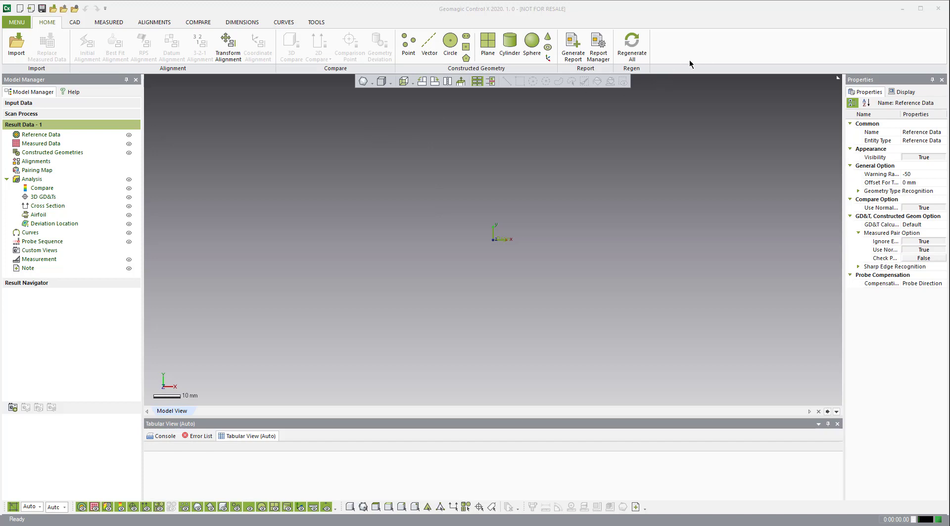
{"action": "mouse_move", "coordinate": [683, 66]}
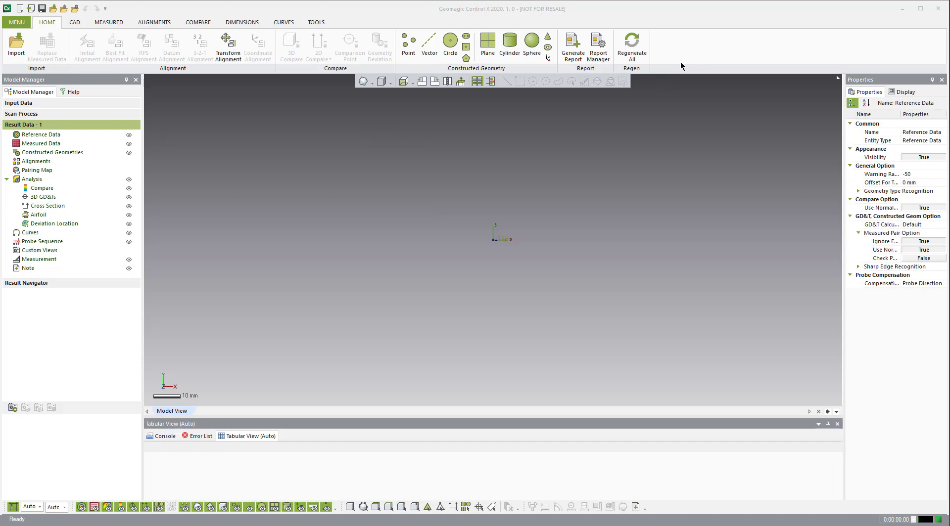
{"action": "mouse_move", "coordinate": [713, 49]}
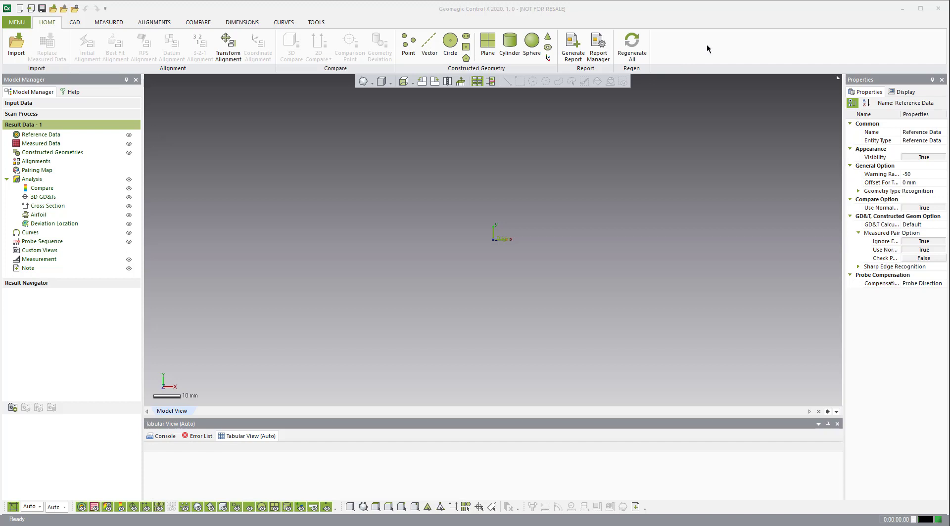
{"action": "mouse_move", "coordinate": [714, 48]}
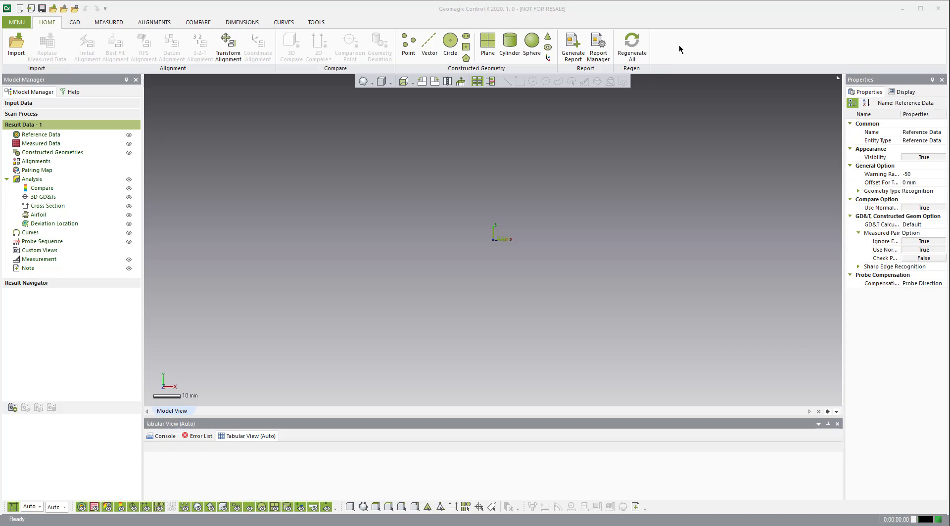
Import the Expert_Ribbon_Essentials.xml configuration through Customize Ribbon and confirm with OK
{"action": "right_click", "coordinate": [680, 49]}
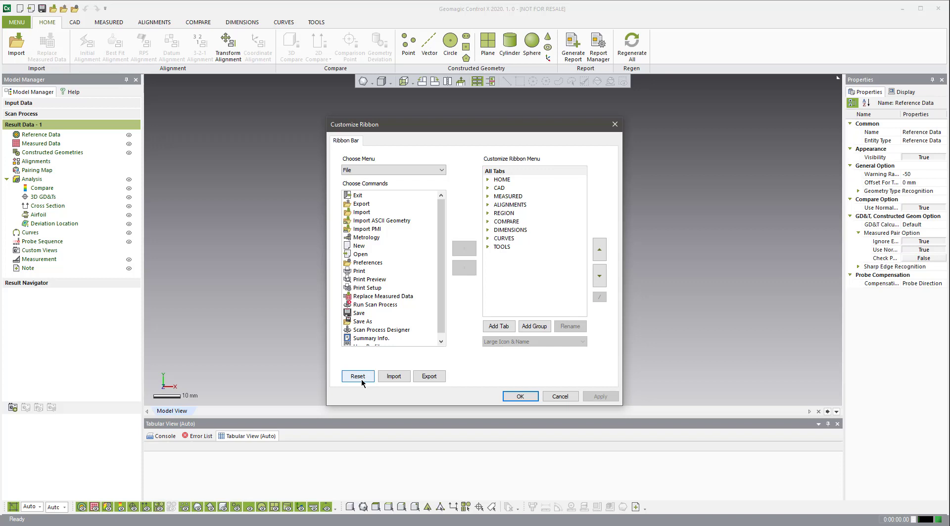
{"action": "mouse_move", "coordinate": [377, 361]}
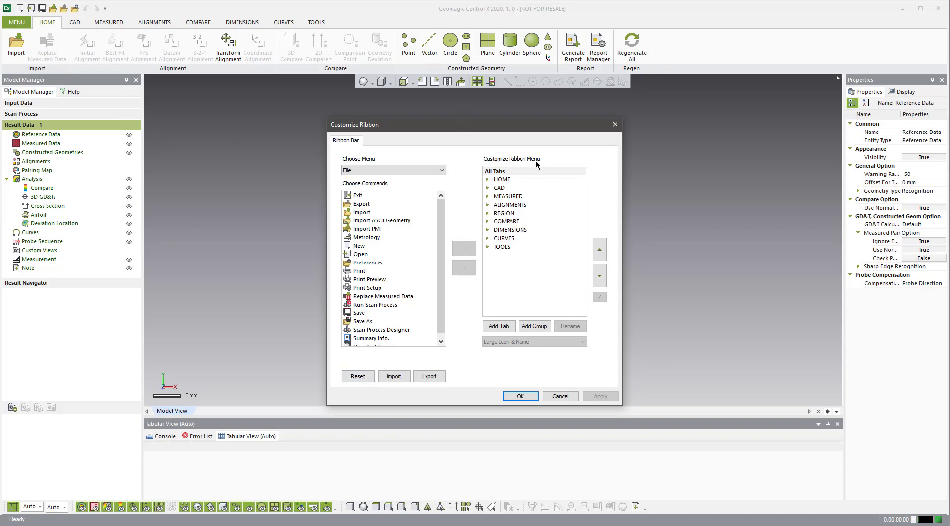
{"action": "mouse_move", "coordinate": [466, 367]}
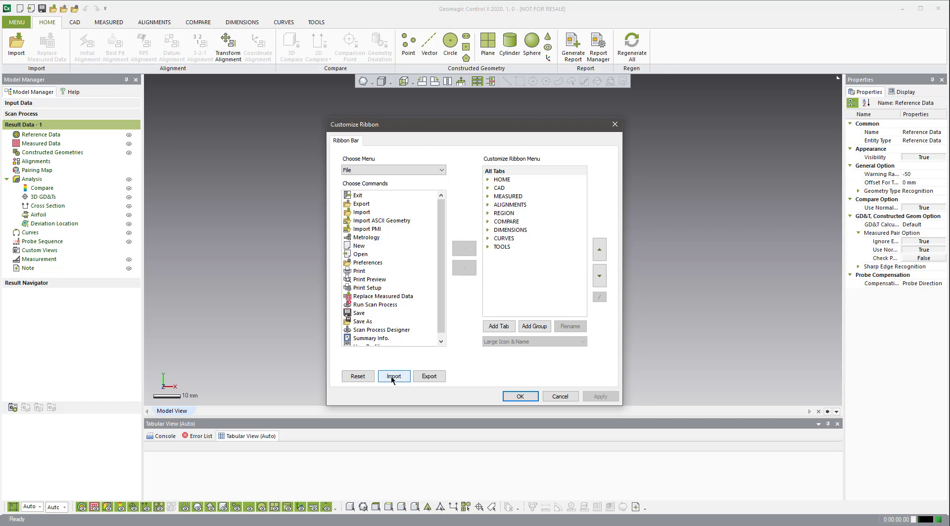
{"action": "left_click", "coordinate": [393, 376]}
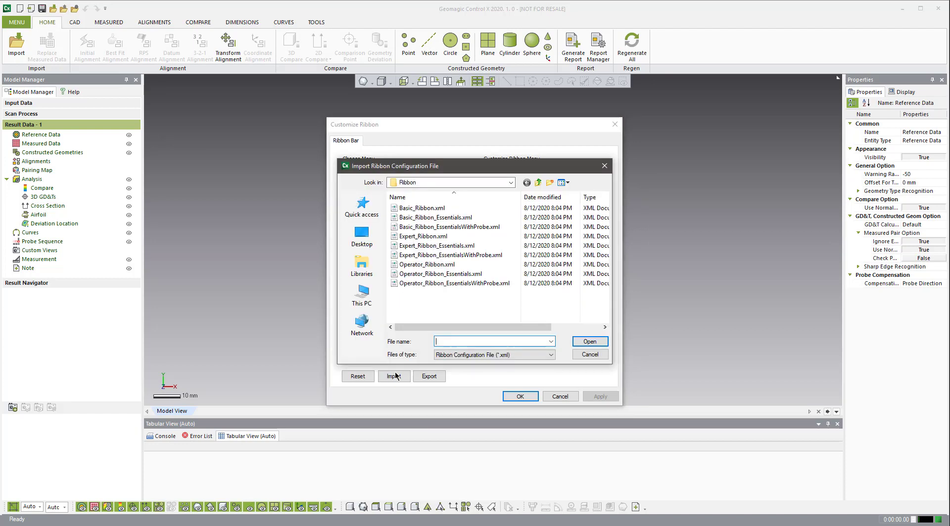
{"action": "mouse_move", "coordinate": [434, 245]}
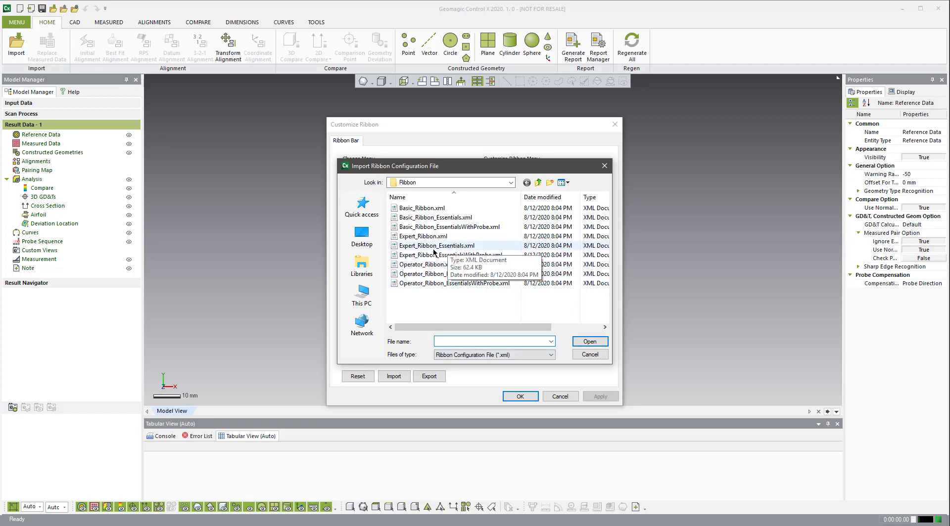
{"action": "left_click", "coordinate": [436, 245]}
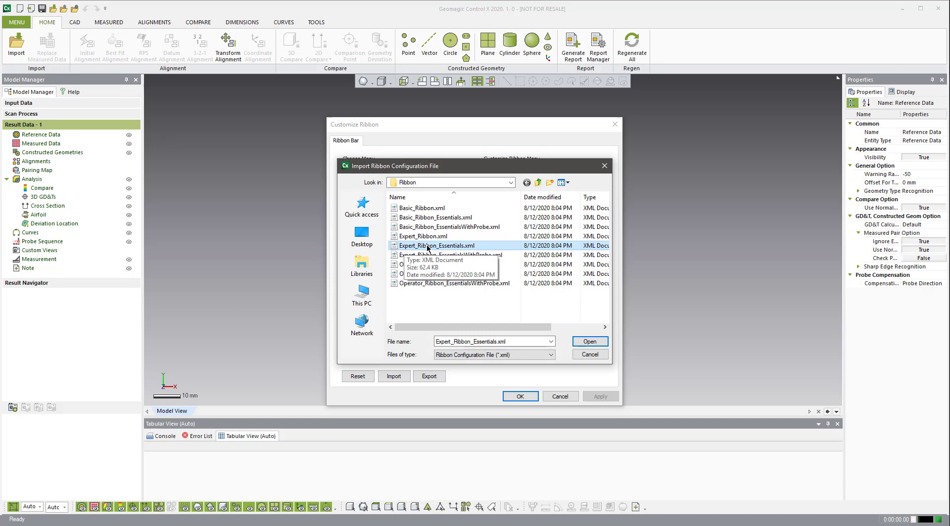
{"action": "left_click", "coordinate": [588, 342]}
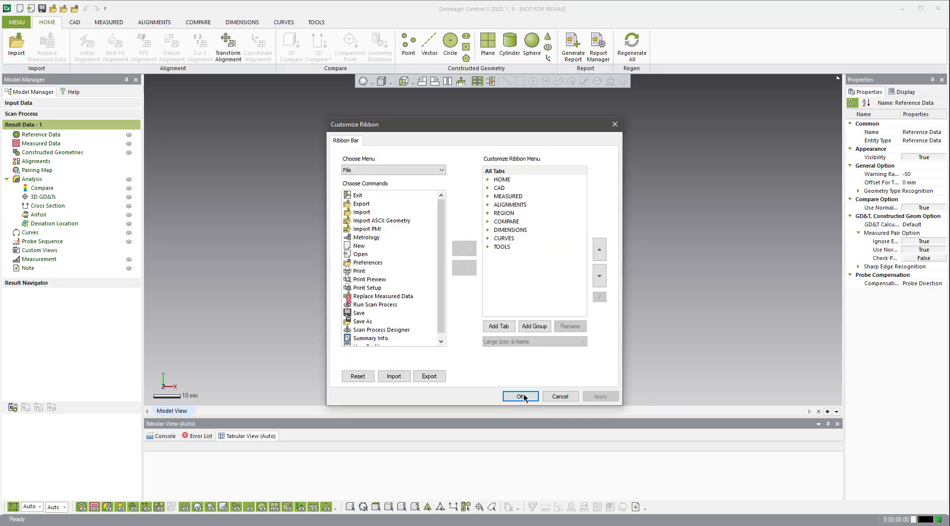
{"action": "left_click", "coordinate": [520, 396]}
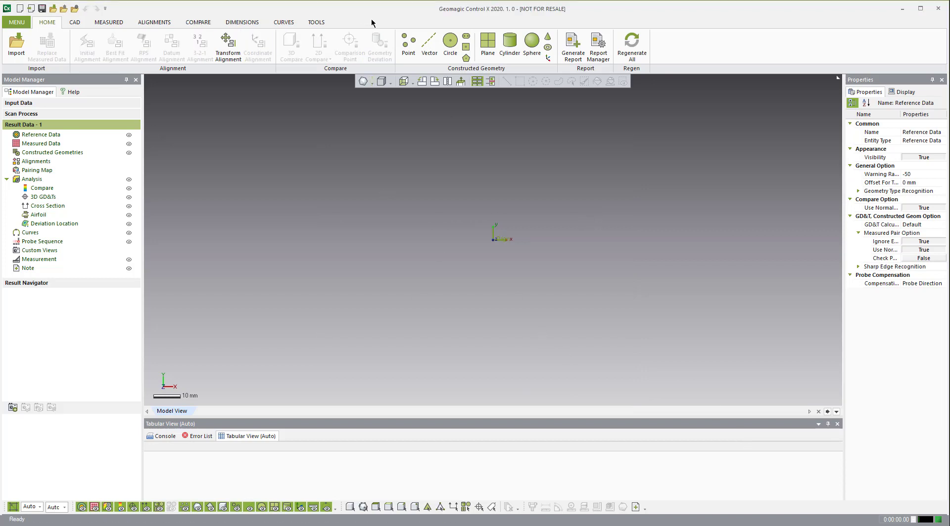
Browse the Essentials ribbon's Measured, Dimensions, Tools and CAD tabs in turn
{"action": "left_click", "coordinate": [109, 22]}
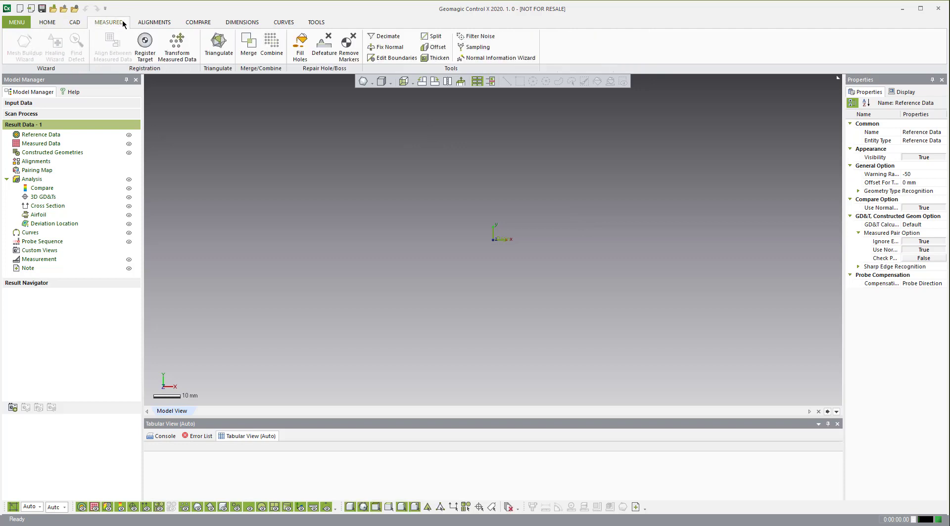
{"action": "left_click", "coordinate": [241, 22]}
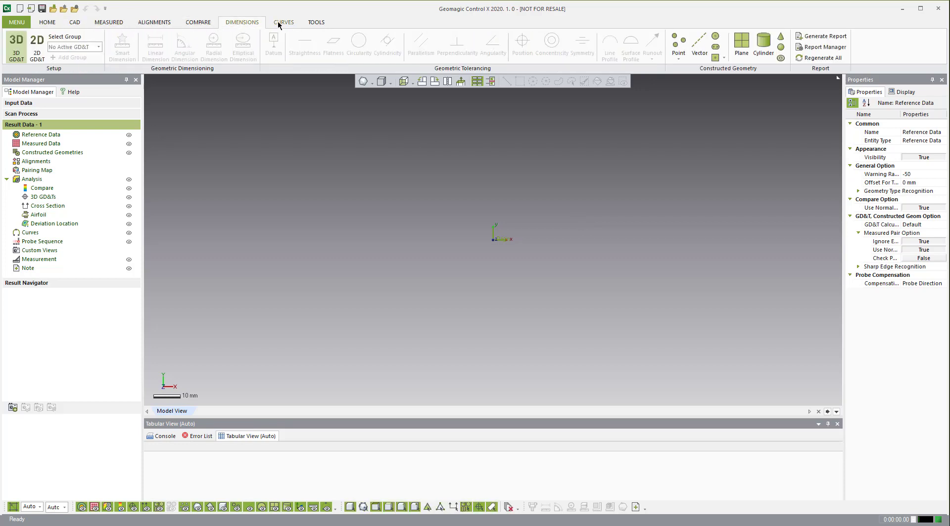
{"action": "left_click", "coordinate": [316, 23]}
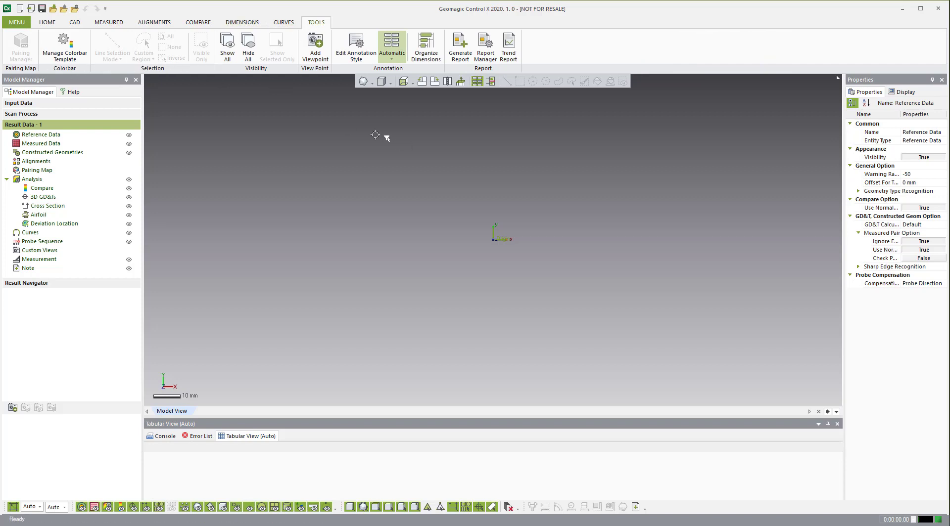
{"action": "mouse_move", "coordinate": [255, 43]}
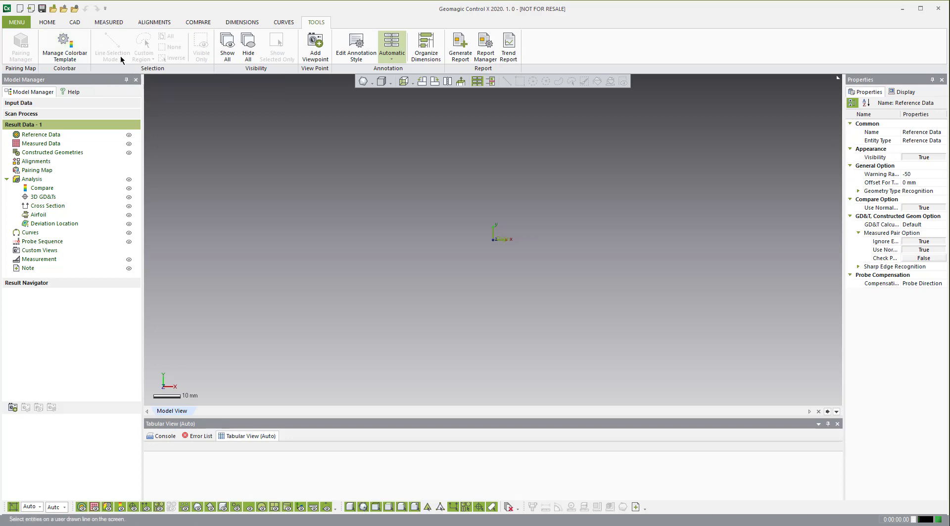
{"action": "left_click", "coordinate": [47, 23]}
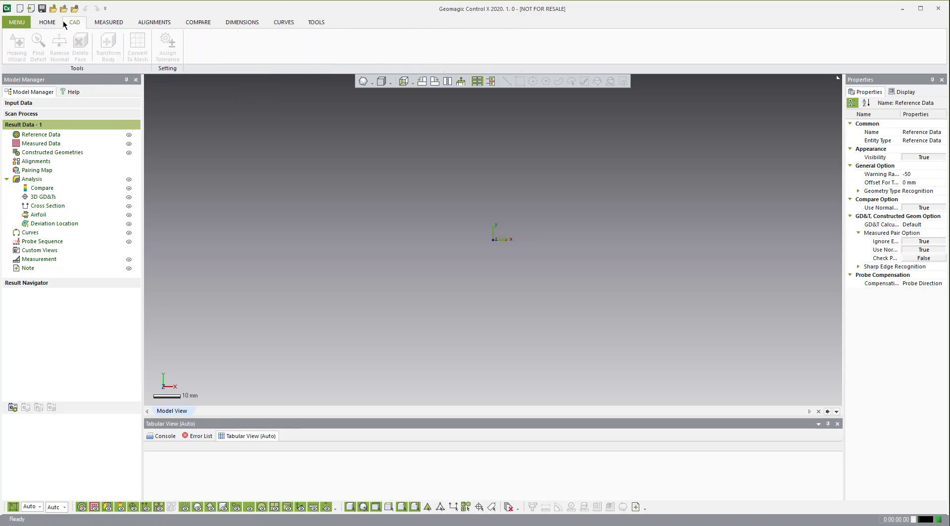
{"action": "left_click", "coordinate": [47, 23]}
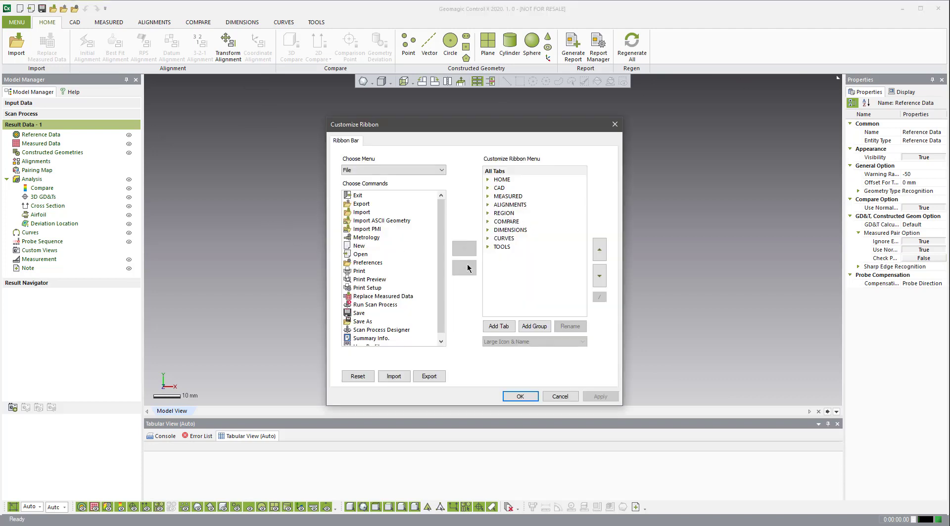
Import Expert_Ribbon.xml in the ribbon customization dialog and confirm with OK
{"action": "left_click", "coordinate": [394, 376]}
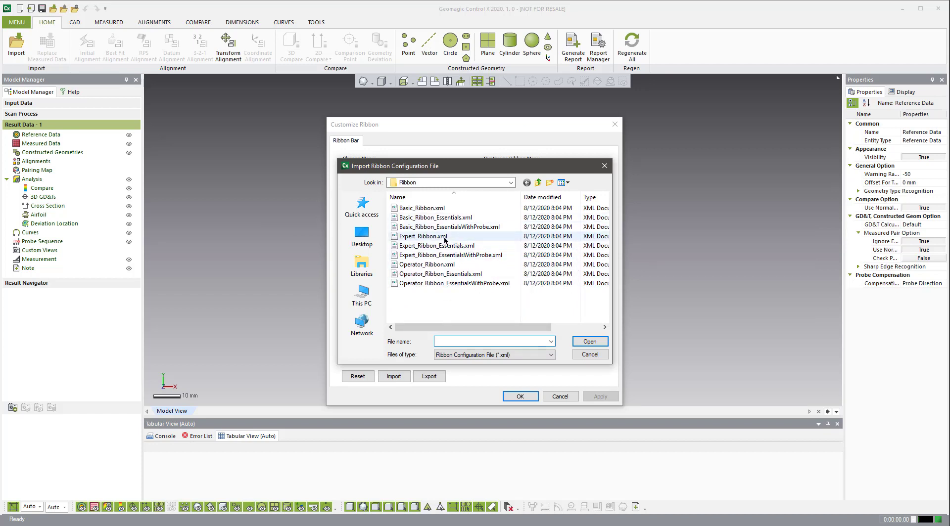
{"action": "left_click", "coordinate": [423, 237]}
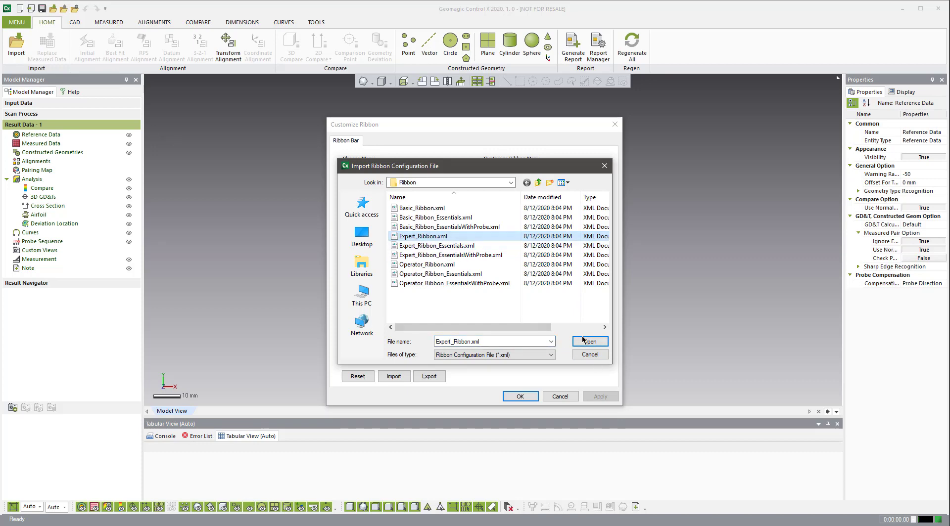
{"action": "left_click", "coordinate": [589, 341]}
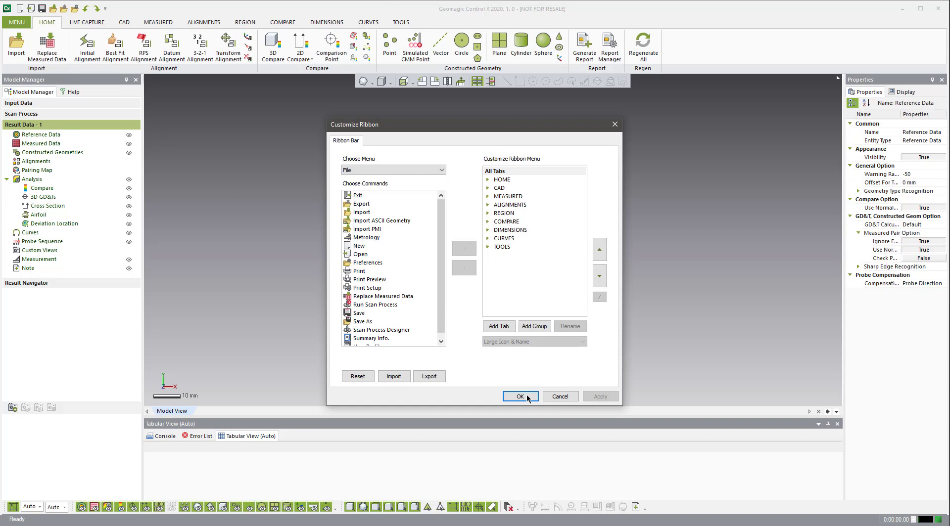
{"action": "left_click", "coordinate": [519, 396]}
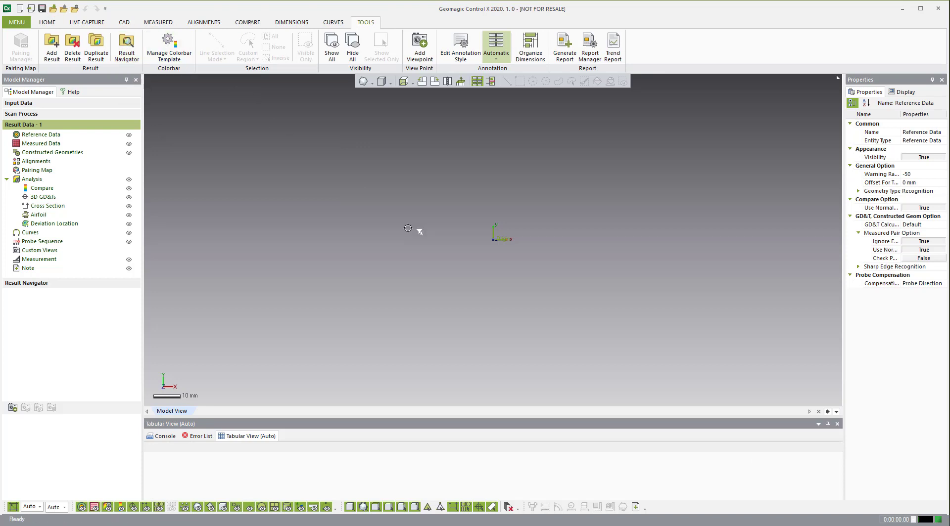
{"action": "mouse_move", "coordinate": [697, 134]}
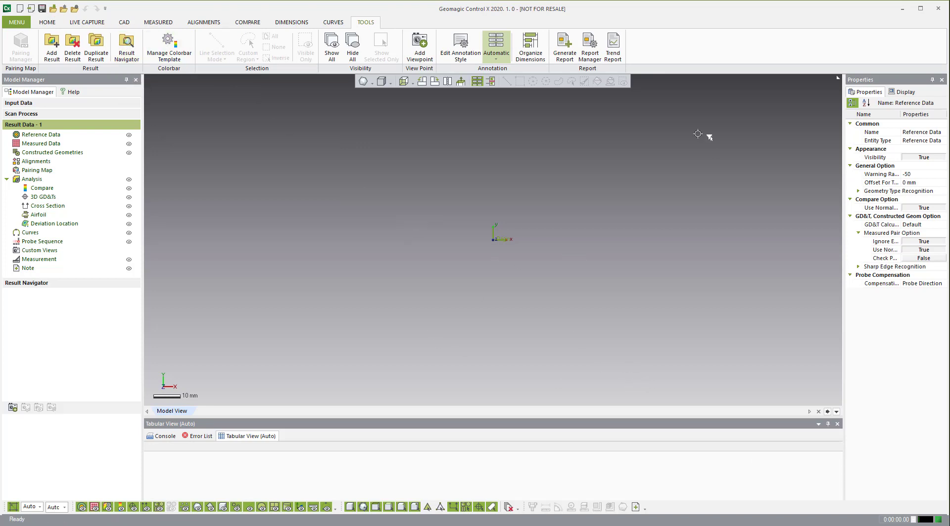
{"action": "mouse_move", "coordinate": [656, 43]}
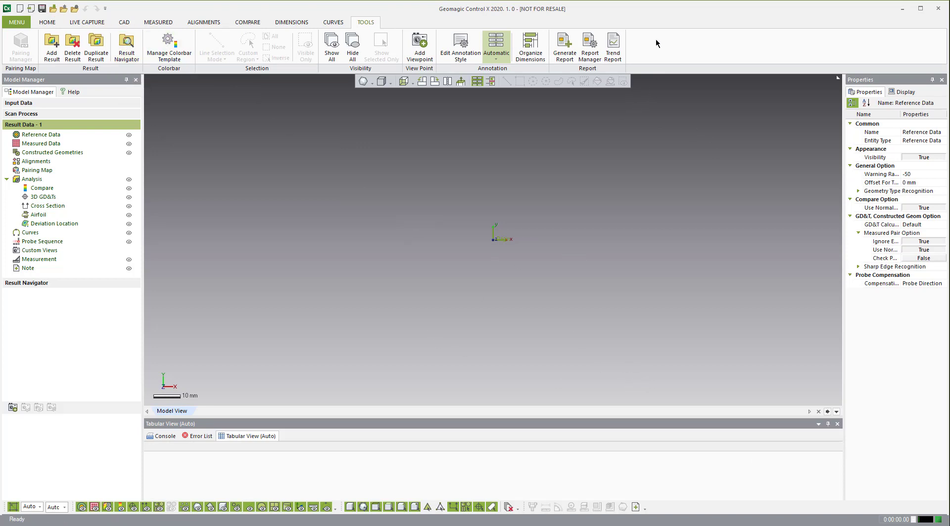
{"action": "right_click", "coordinate": [656, 43]}
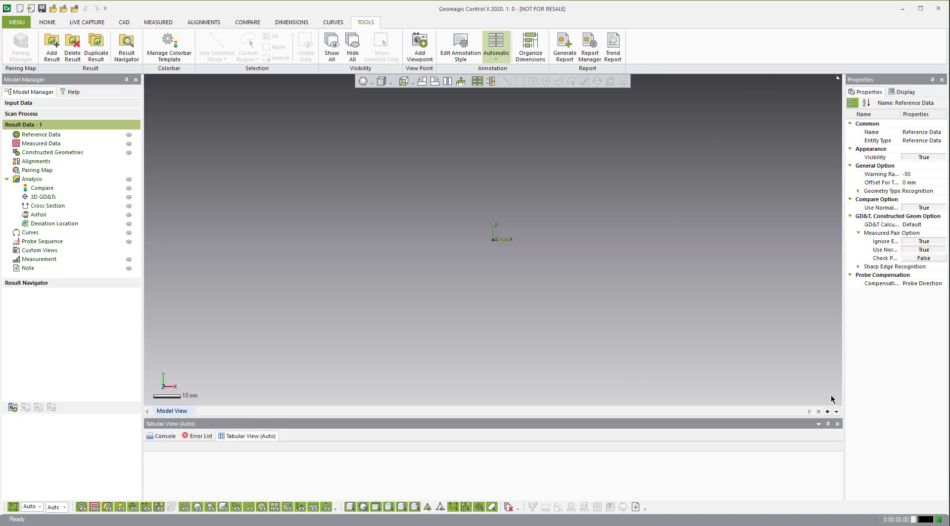
{"action": "mouse_move", "coordinate": [72, 48]}
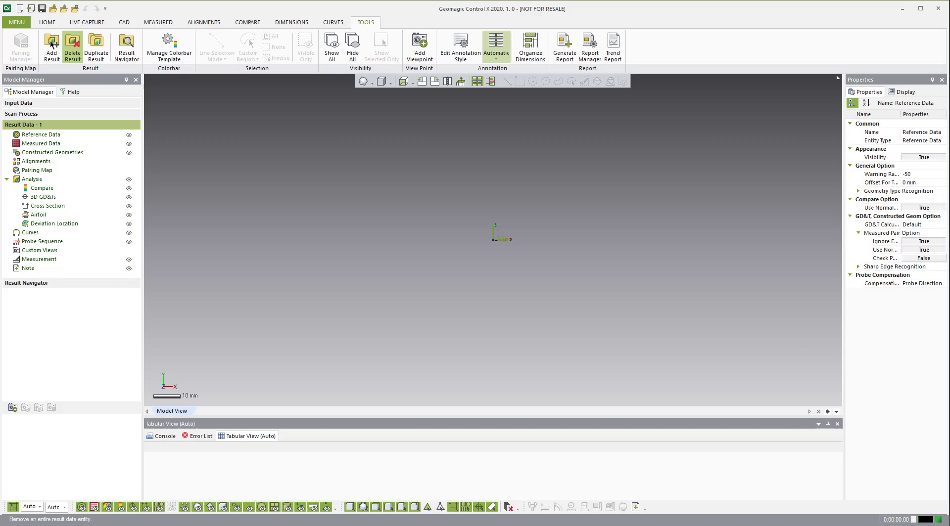
Choose Operator in the User Profiles chooser from the File menu
{"action": "left_click", "coordinate": [17, 22]}
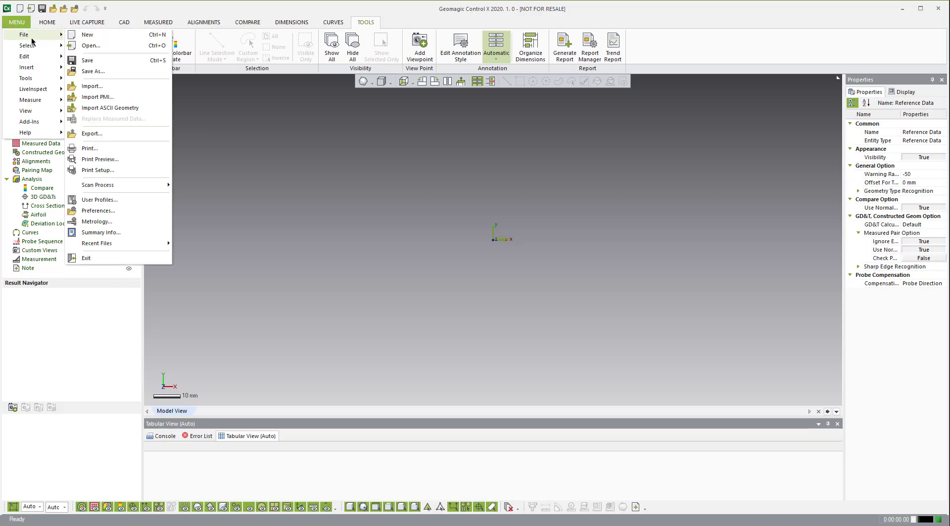
{"action": "mouse_move", "coordinate": [99, 200]}
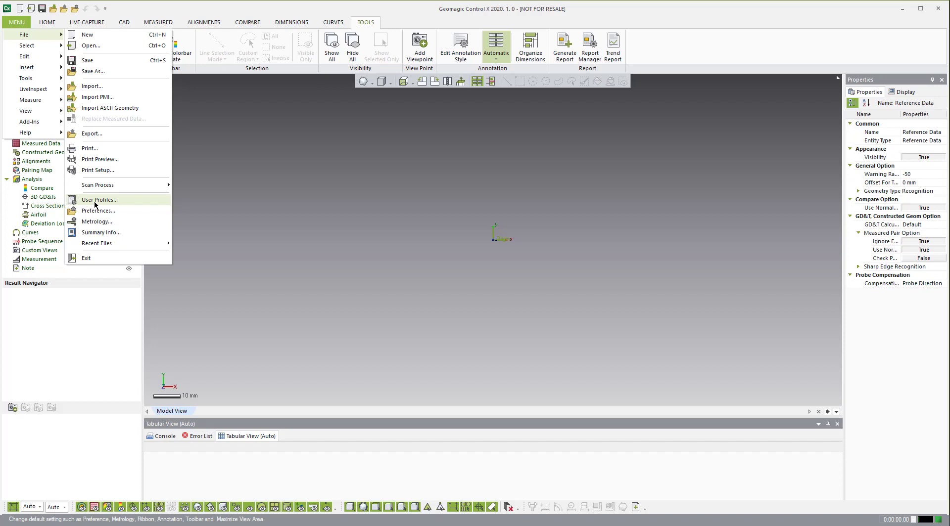
{"action": "left_click", "coordinate": [99, 199]}
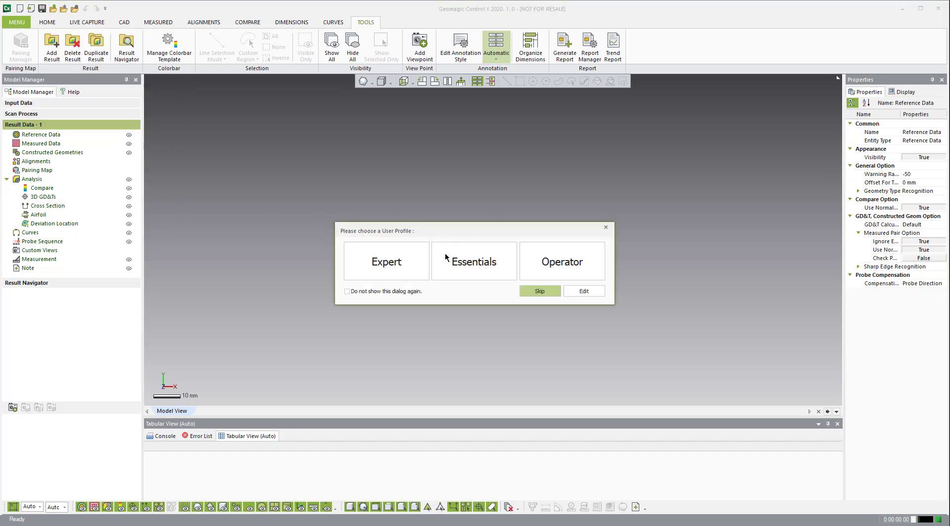
{"action": "mouse_move", "coordinate": [386, 262]}
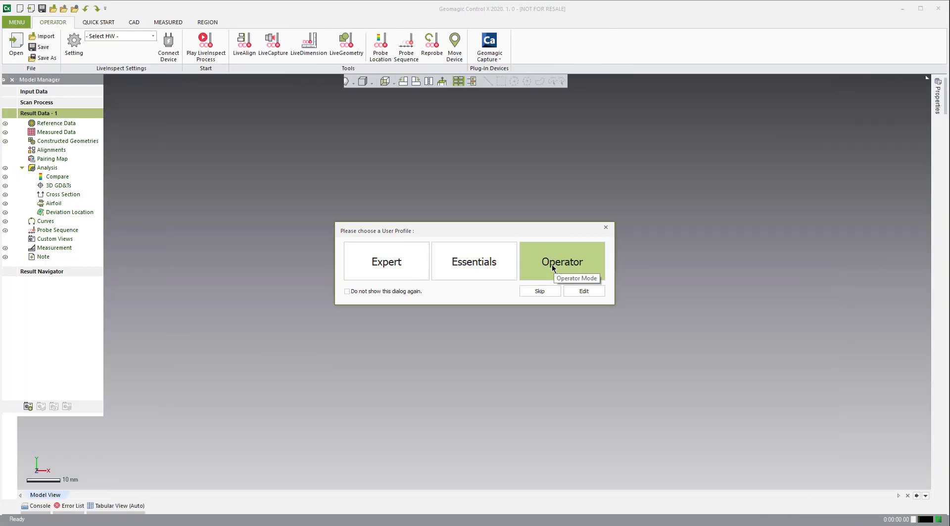
{"action": "left_click", "coordinate": [561, 261]}
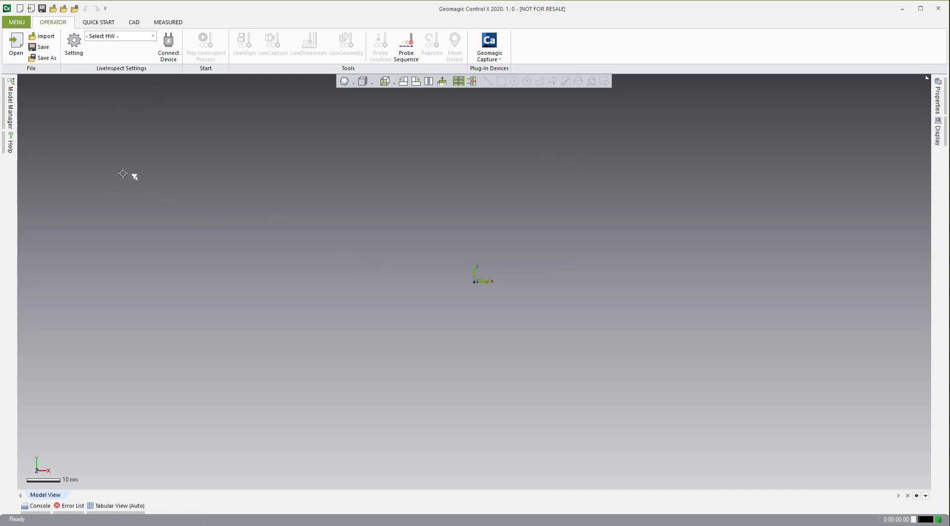
{"action": "mouse_move", "coordinate": [510, 341]}
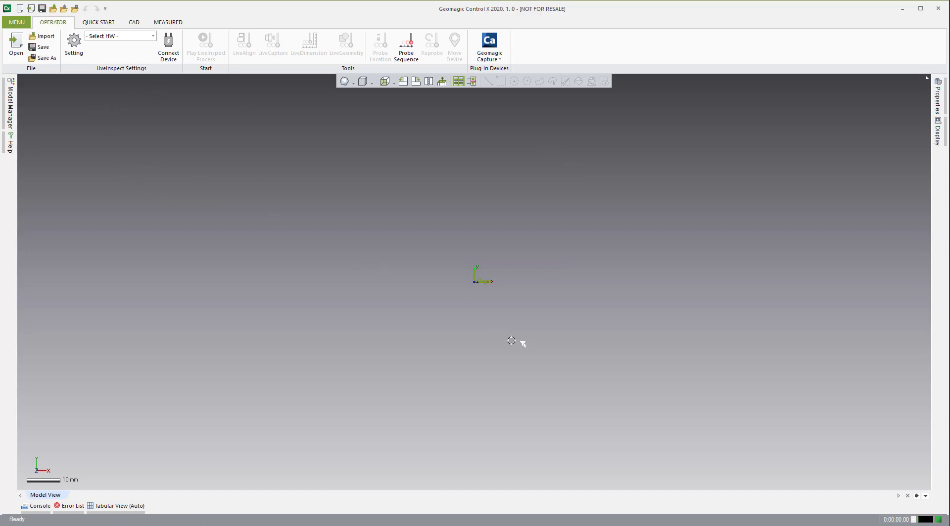
{"action": "mouse_move", "coordinate": [462, 276]}
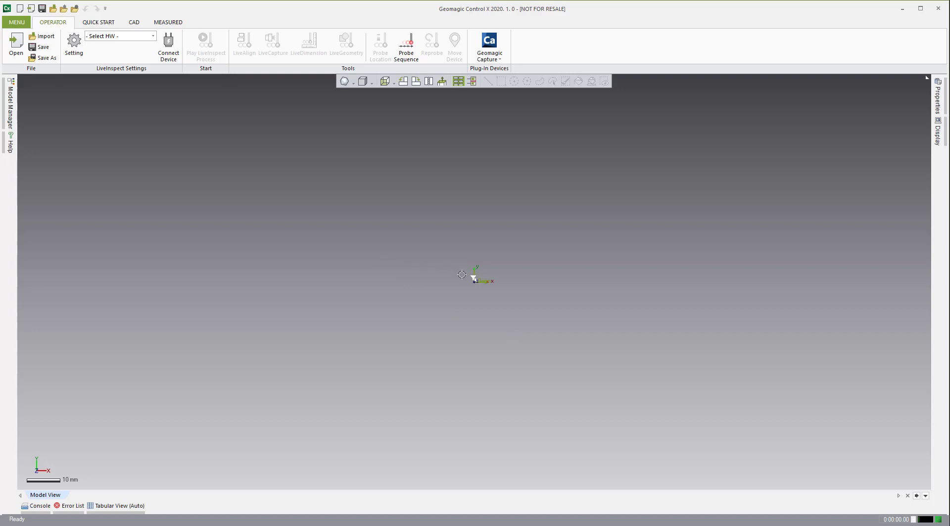
{"action": "mouse_move", "coordinate": [434, 218]}
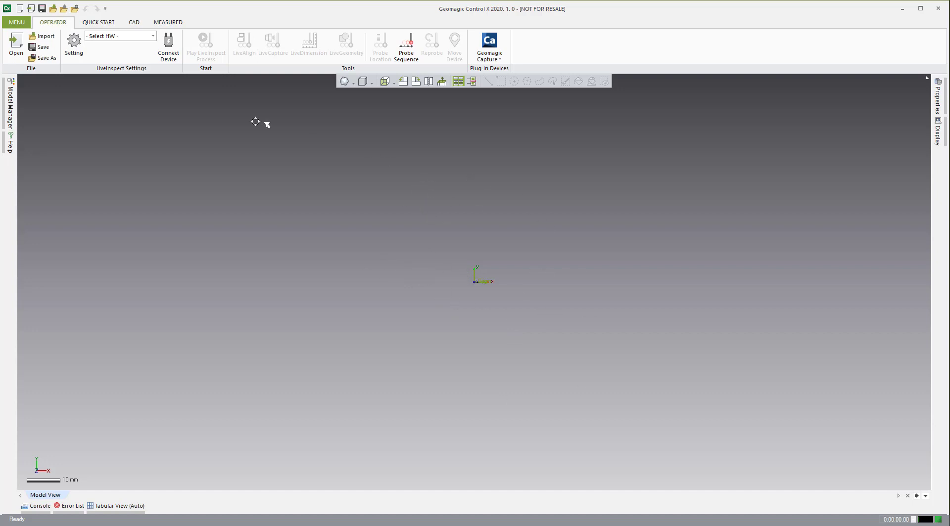
{"action": "left_click", "coordinate": [17, 22]}
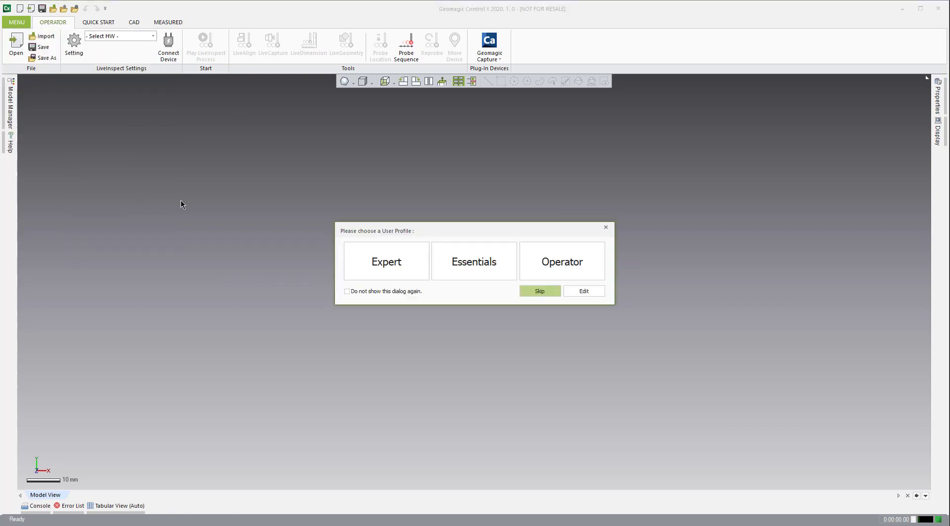
{"action": "mouse_move", "coordinate": [386, 261]}
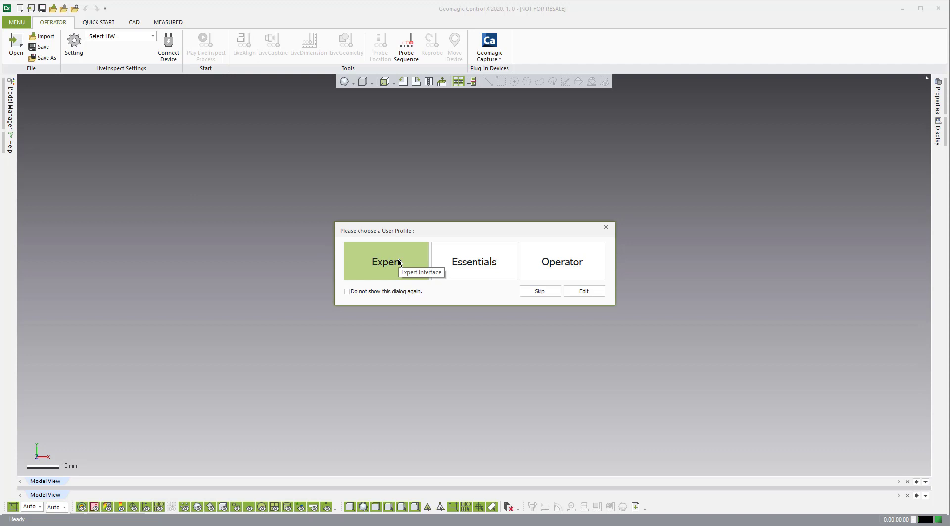
{"action": "mouse_move", "coordinate": [464, 268]}
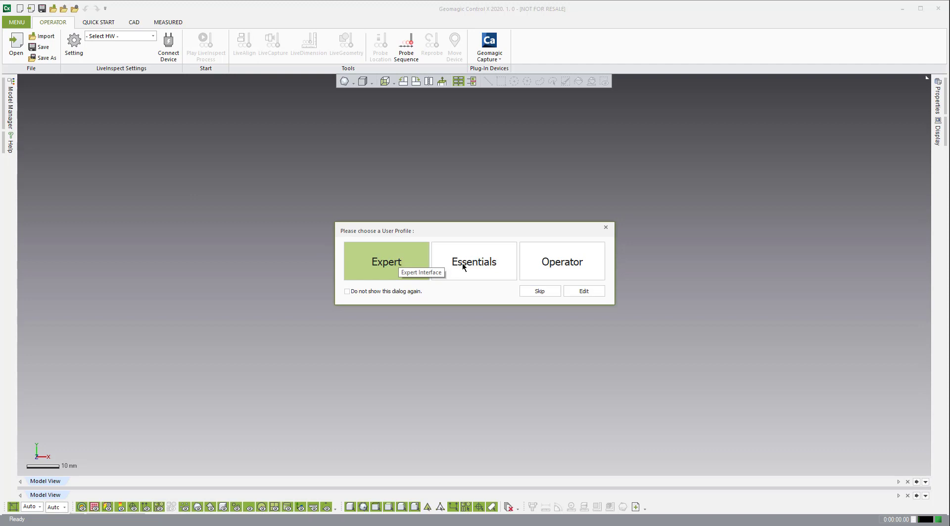
Pick Expert, then the Essentials profile, and browse its Dimensions and Quick Start tabs
{"action": "left_click", "coordinate": [385, 262]}
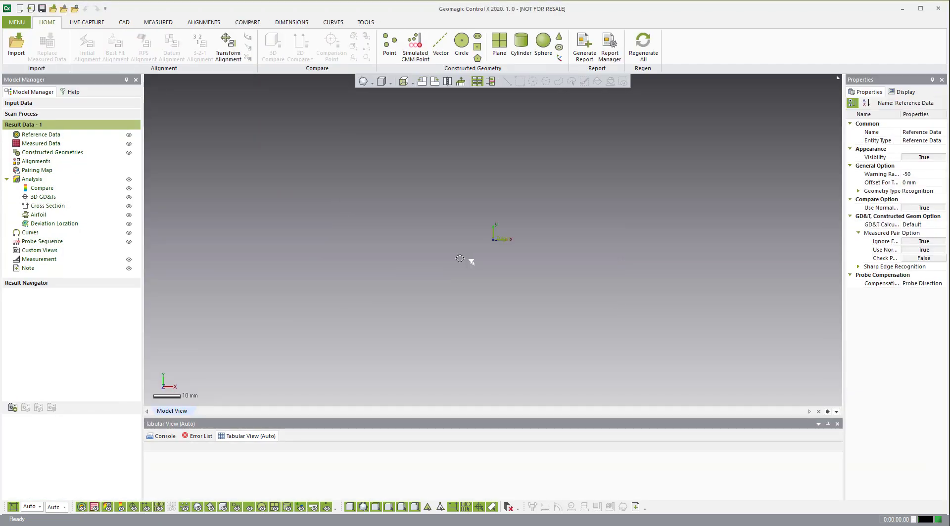
{"action": "left_click", "coordinate": [16, 22]}
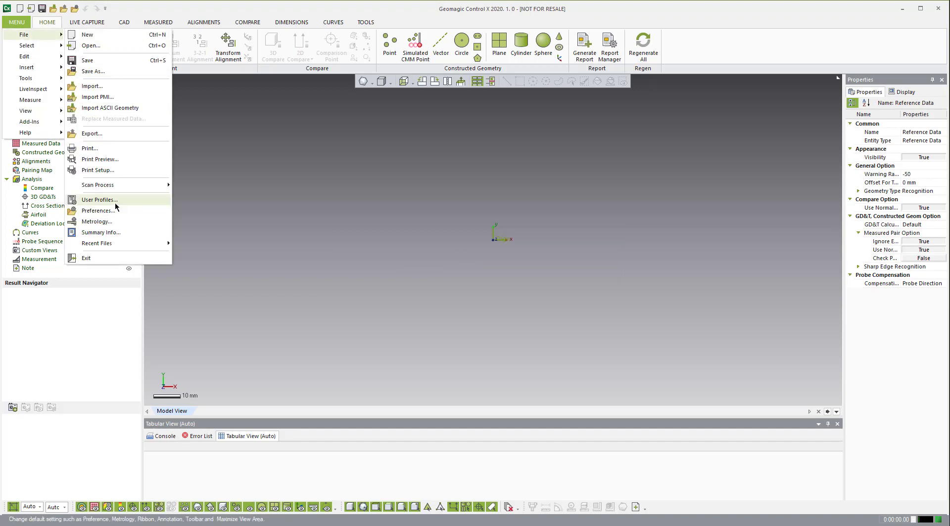
{"action": "left_click", "coordinate": [99, 200]}
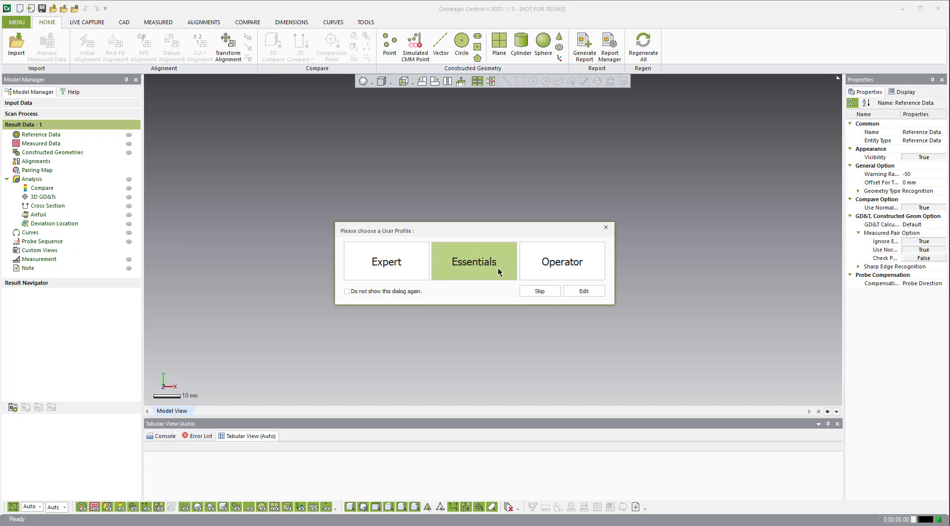
{"action": "left_click", "coordinate": [474, 261]}
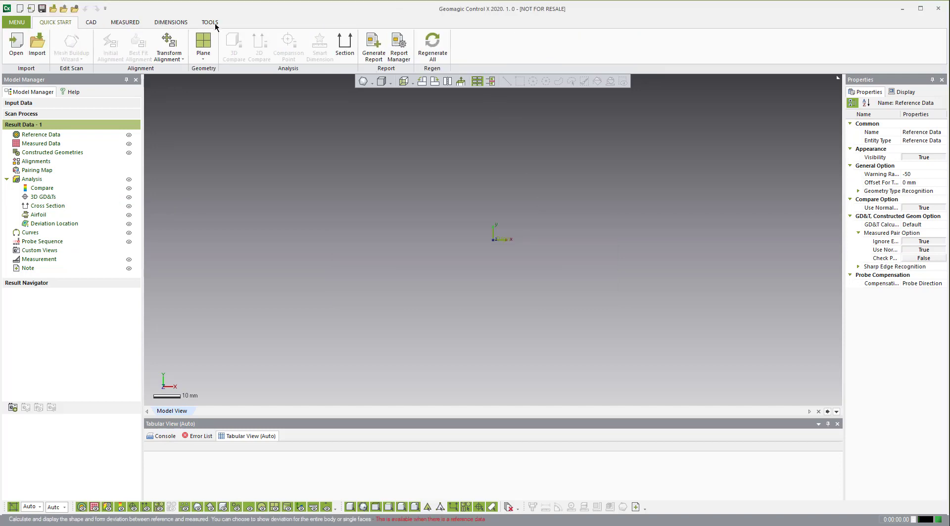
{"action": "left_click", "coordinate": [170, 21]}
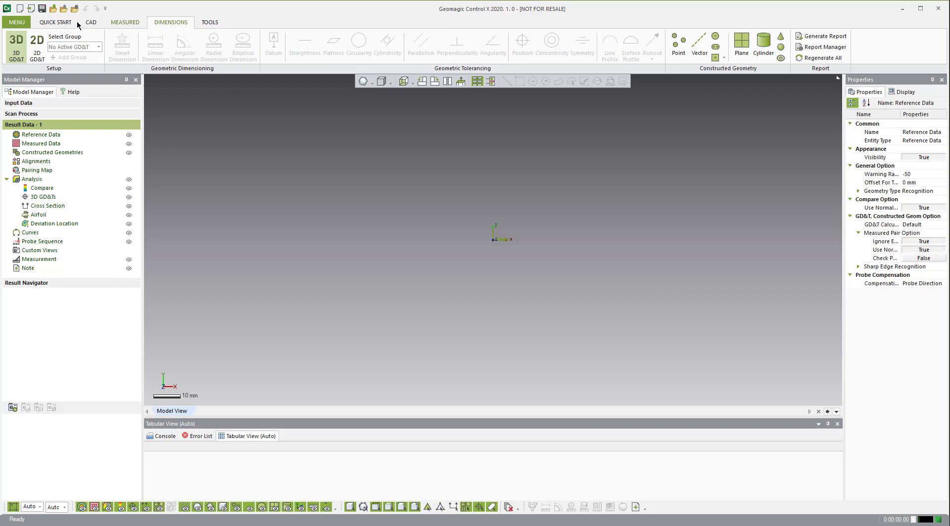
{"action": "left_click", "coordinate": [54, 21]}
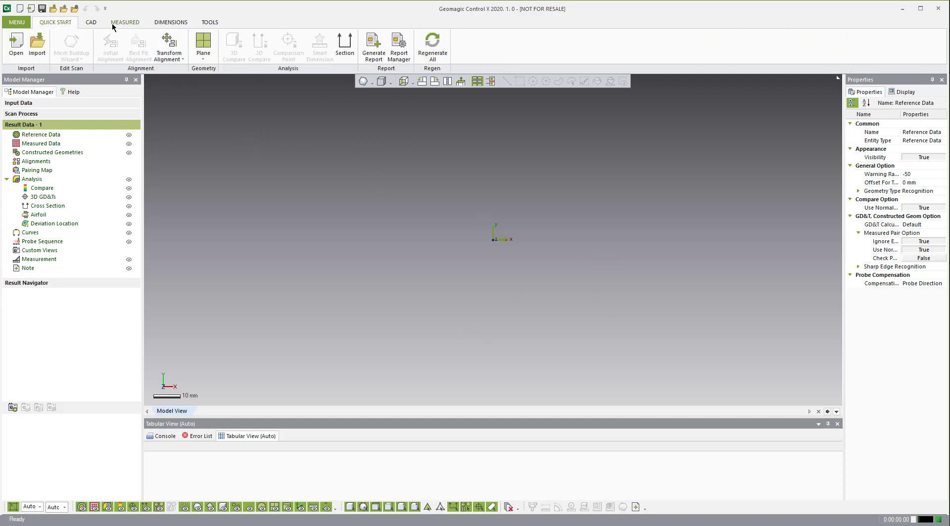
Run ResetOption Clean, delete the Geomagic documents folder and answer the registry removal prompt
{"action": "left_click", "coordinate": [90, 22]}
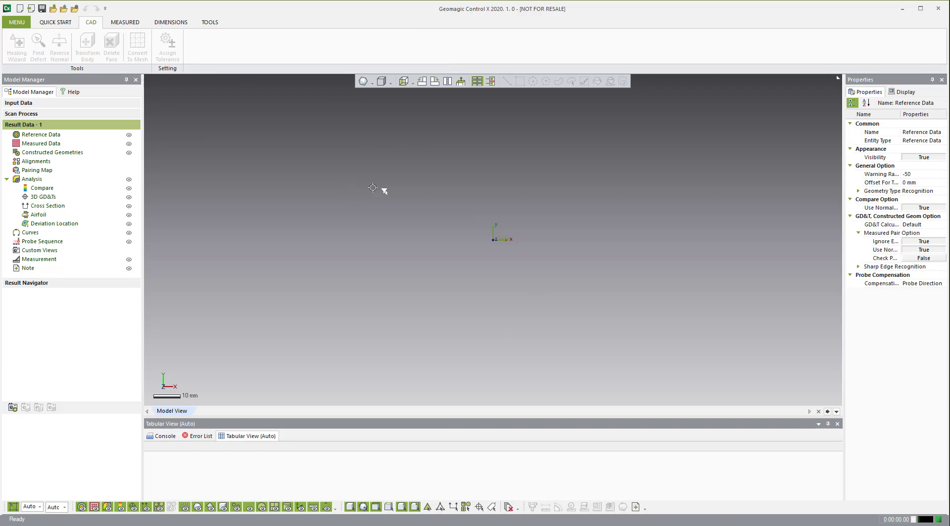
{"action": "mouse_move", "coordinate": [344, 184]}
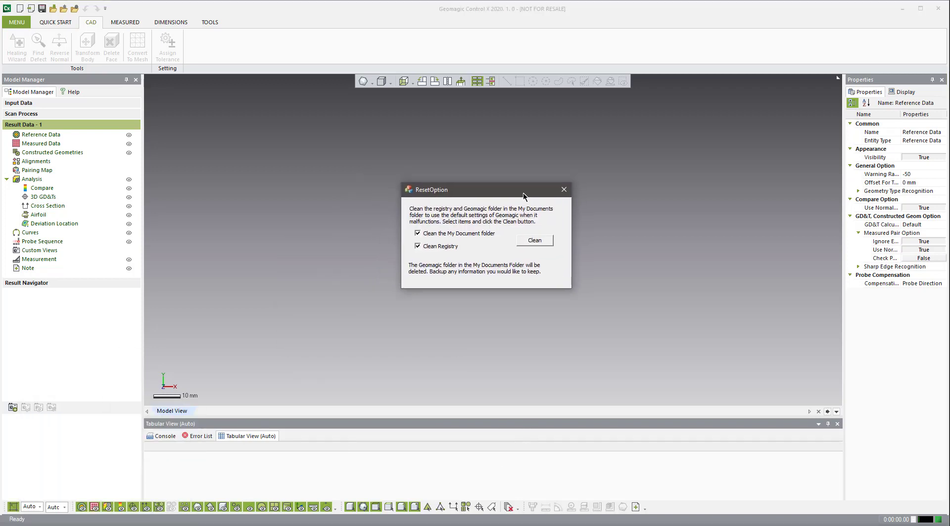
{"action": "left_click", "coordinate": [533, 240]}
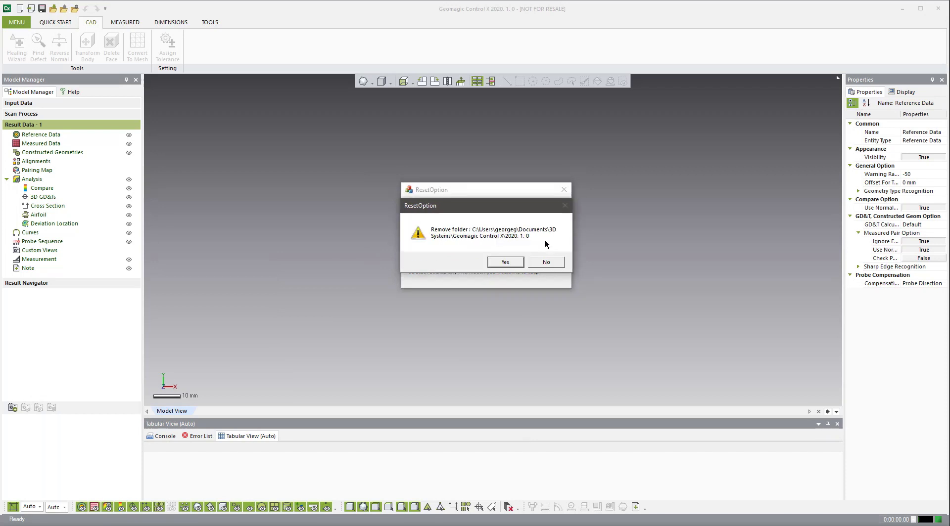
{"action": "left_click", "coordinate": [504, 262]}
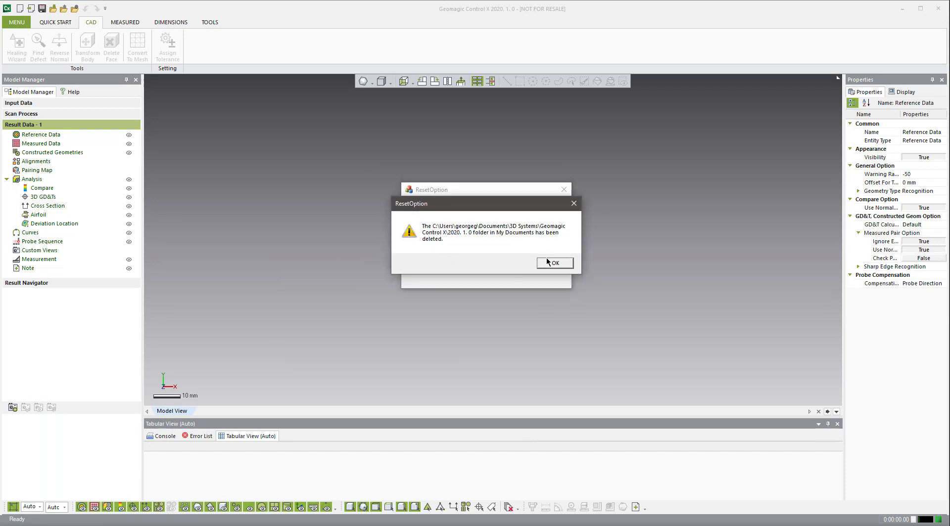
{"action": "left_click", "coordinate": [553, 262]}
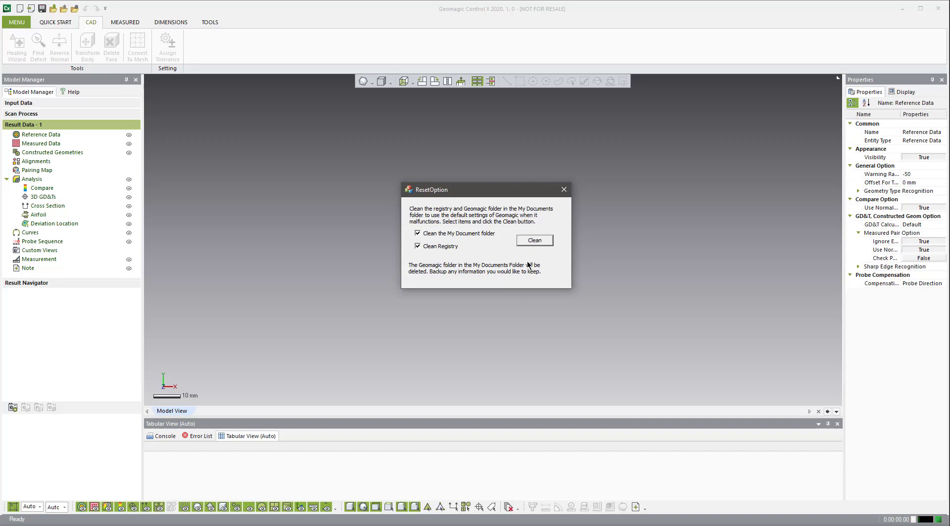
{"action": "left_click", "coordinate": [534, 240]}
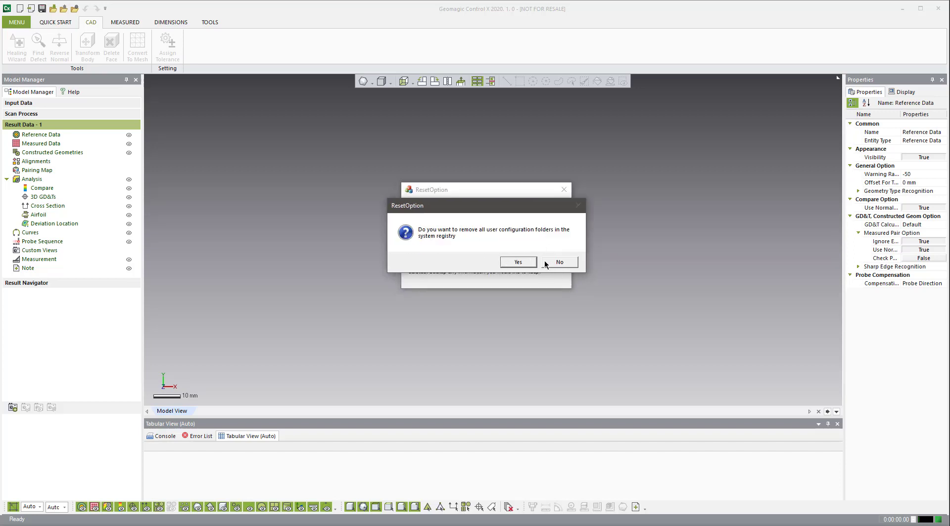
{"action": "left_click", "coordinate": [559, 262]}
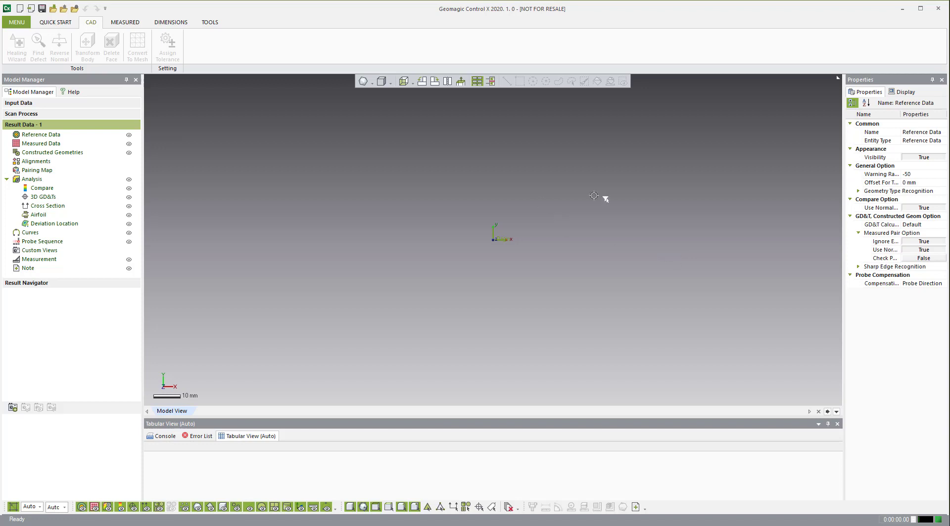
{"action": "mouse_move", "coordinate": [483, 184]}
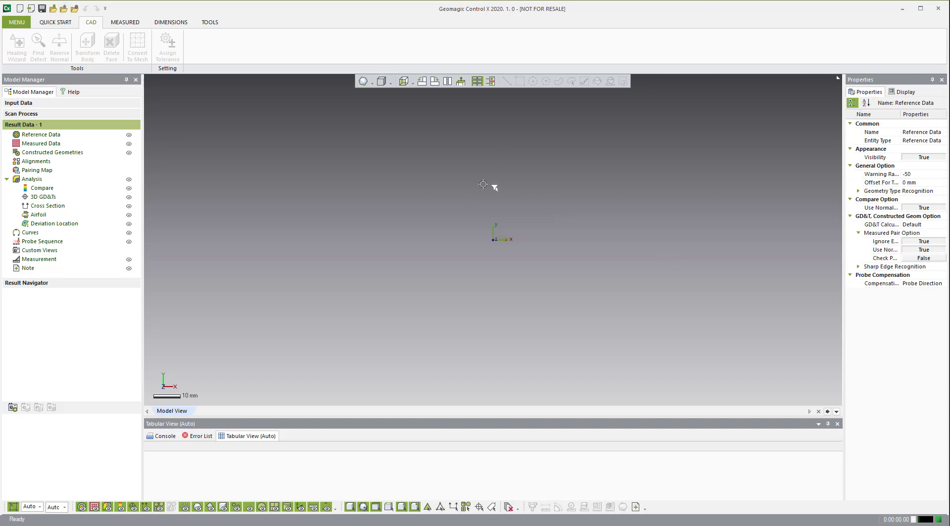
{"action": "mouse_move", "coordinate": [253, 155]}
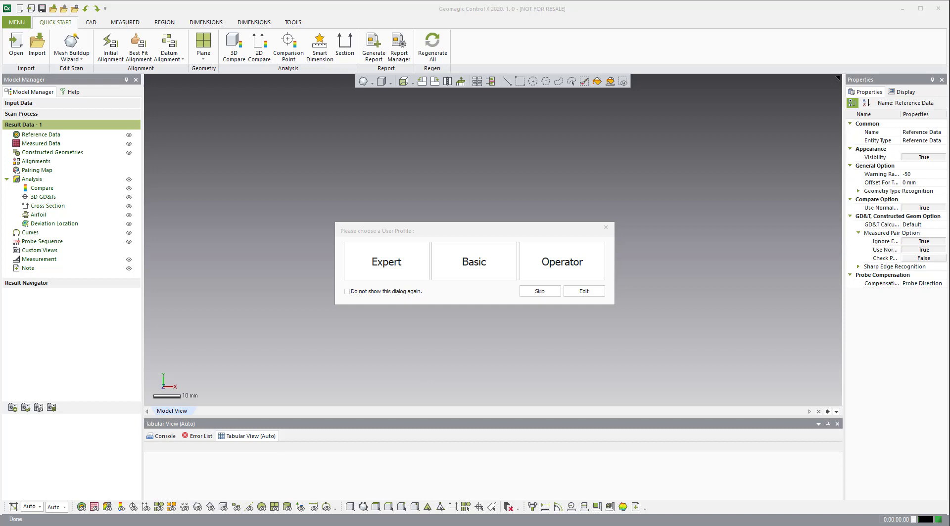
{"action": "mouse_move", "coordinate": [496, 223]}
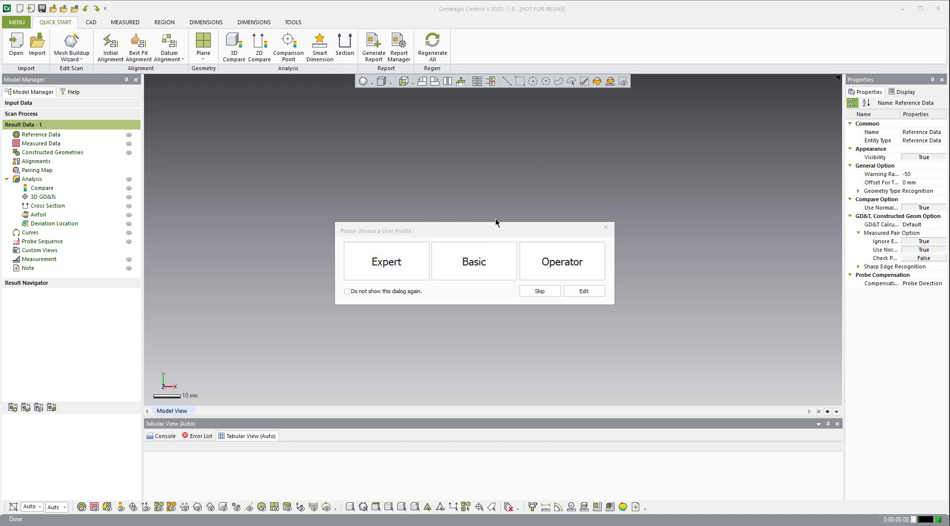
{"action": "mouse_move", "coordinate": [489, 229]}
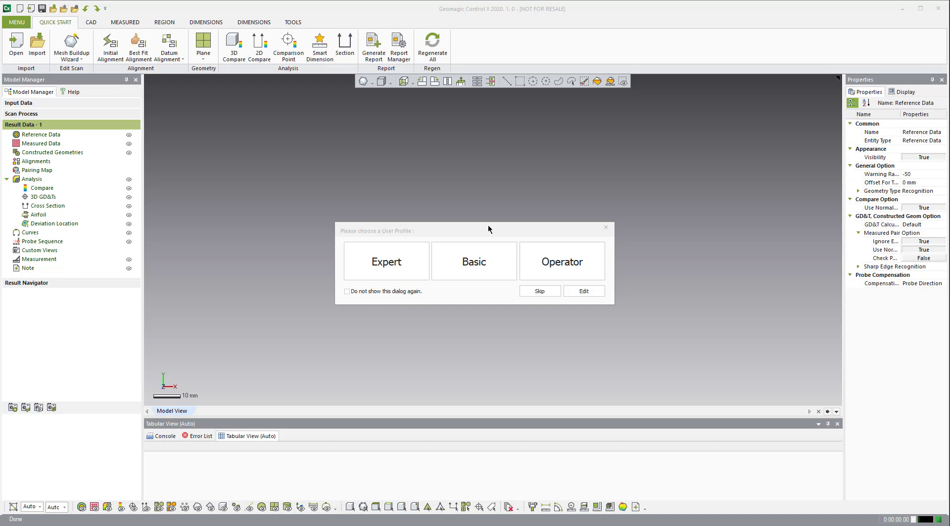
{"action": "mouse_move", "coordinate": [448, 265]}
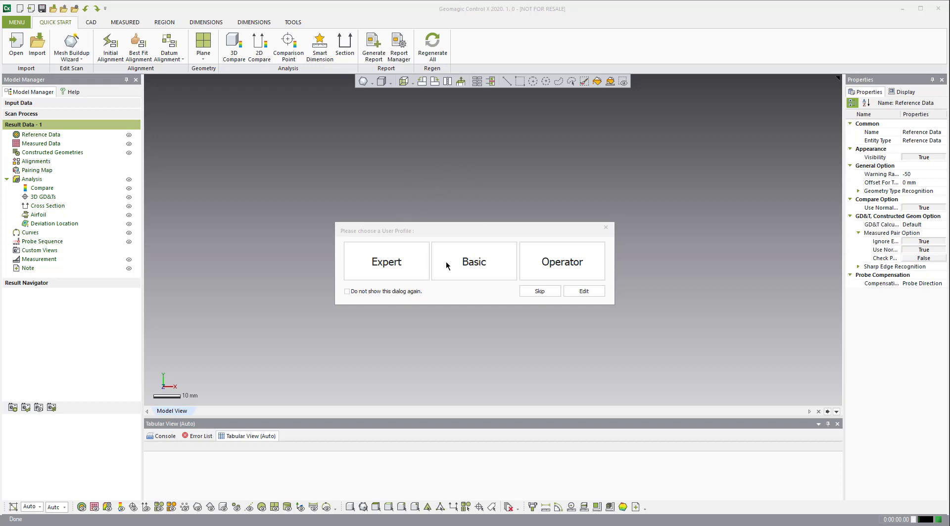
{"action": "mouse_move", "coordinate": [604, 256]}
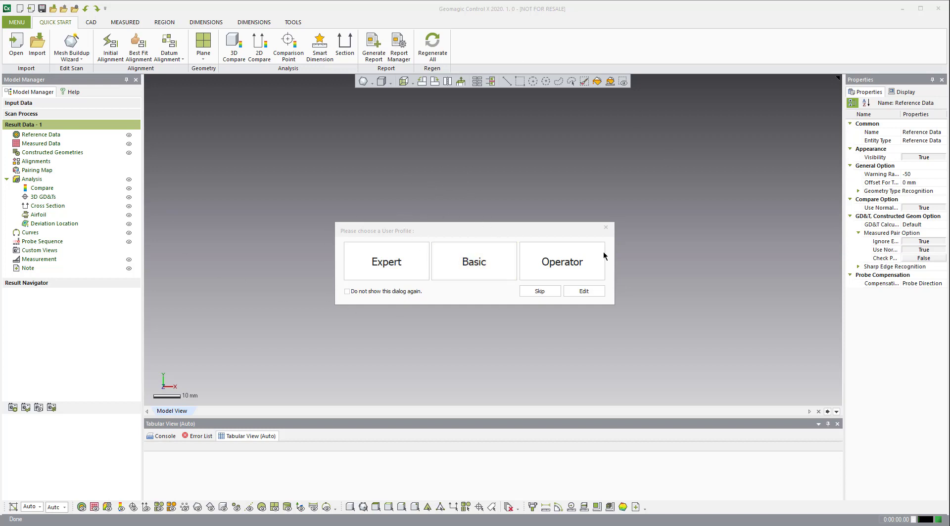
{"action": "mouse_move", "coordinate": [367, 269]}
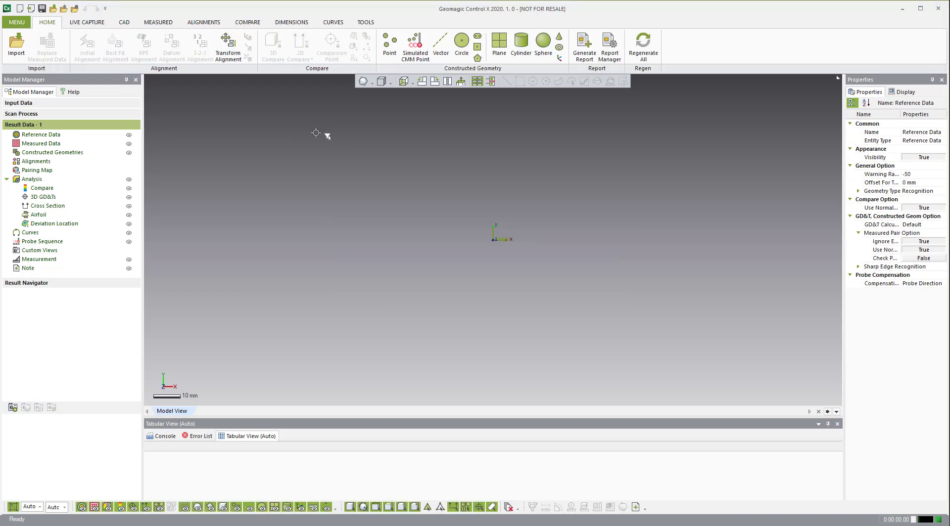
Open the main application menu
{"action": "left_click", "coordinate": [16, 22]}
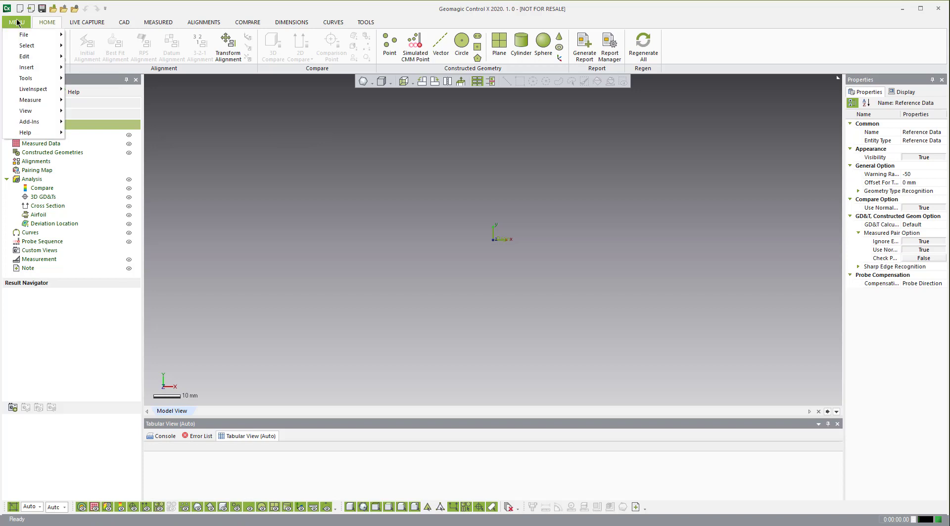
Open File > User Profiles, click Edit, and open the profile management settings
{"action": "left_click", "coordinate": [24, 35]}
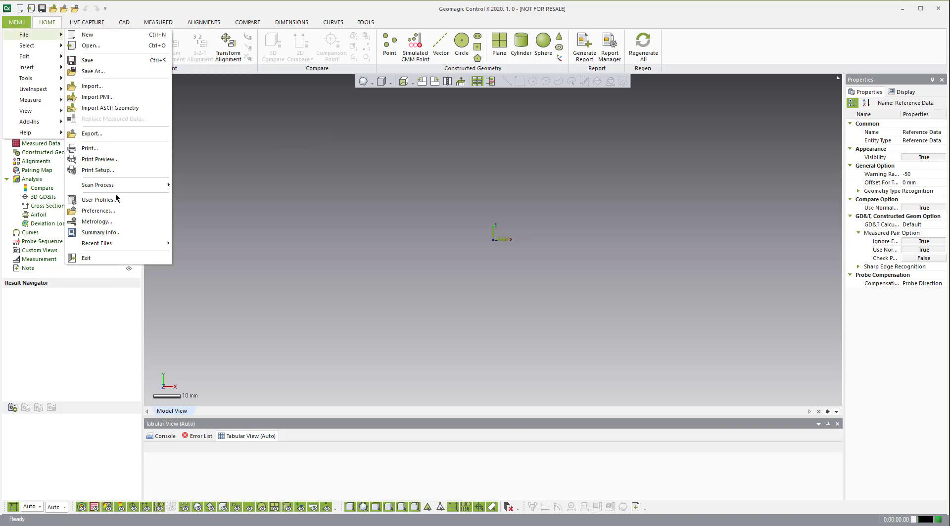
{"action": "left_click", "coordinate": [100, 200]}
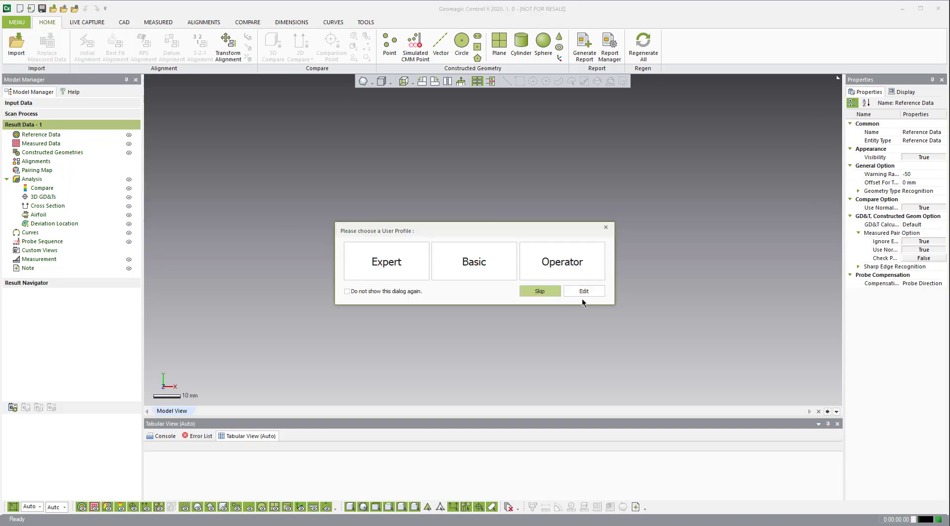
{"action": "left_click", "coordinate": [583, 291]}
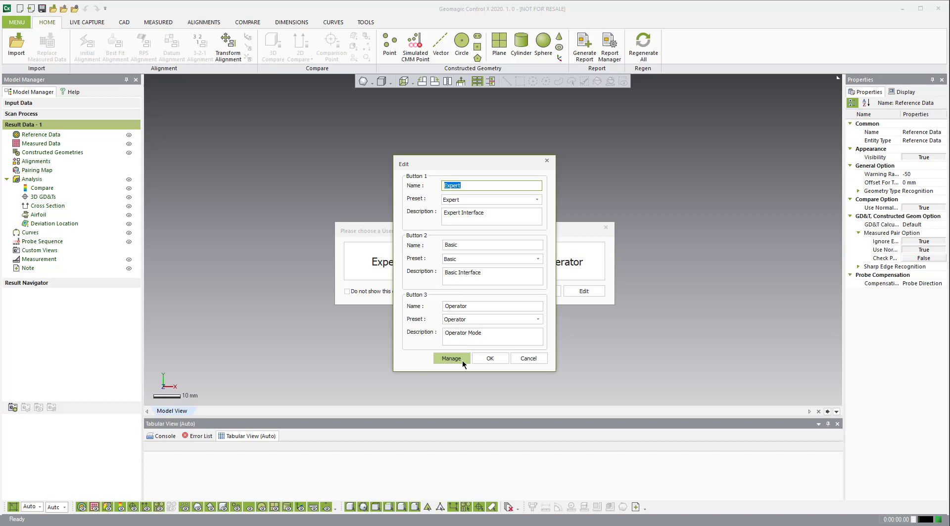
{"action": "left_click", "coordinate": [450, 358]}
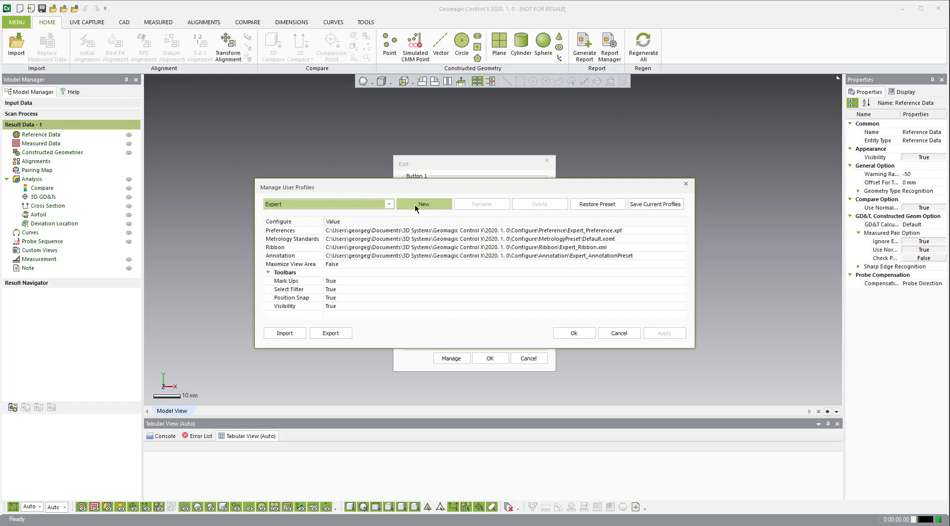
Create a new profile named Essentials, overwriting the template, with ribbon Expert_Ribbon_Essentials.xml
{"action": "left_click", "coordinate": [424, 204]}
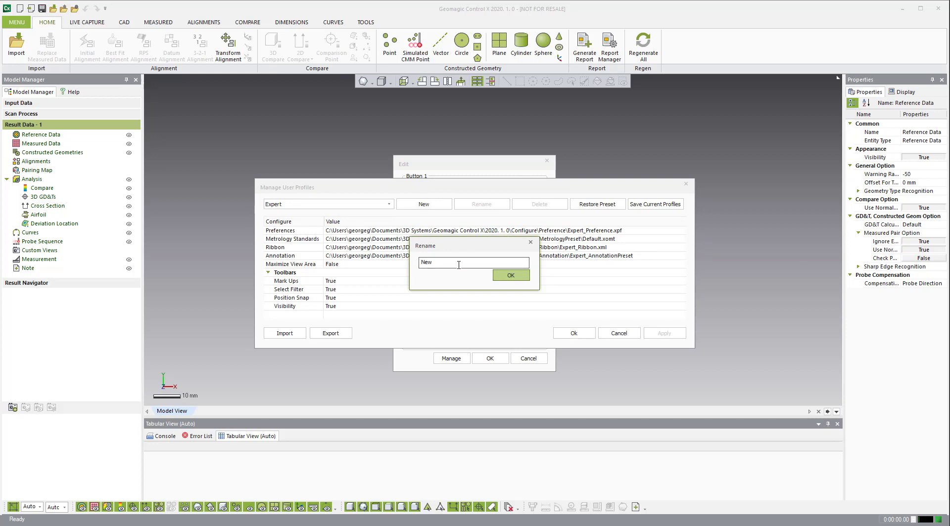
{"action": "type", "text": "Essentials"}
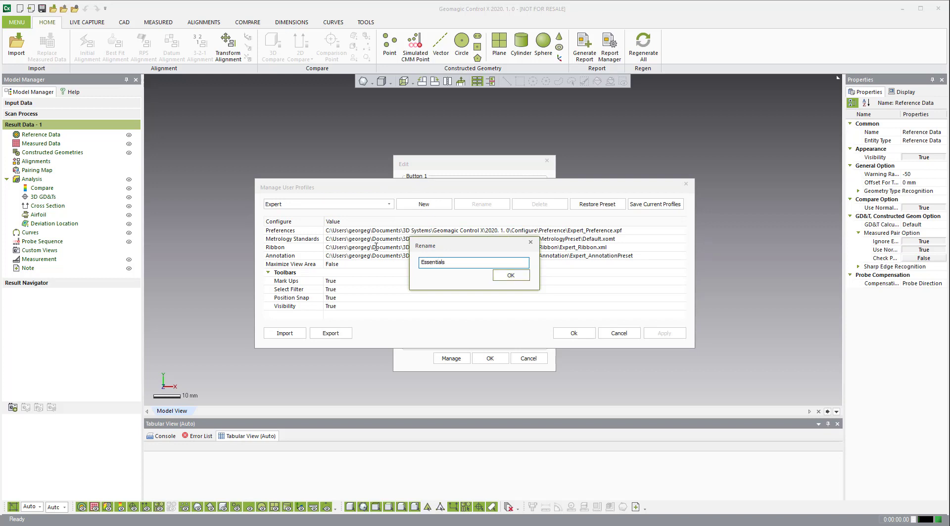
{"action": "left_click", "coordinate": [510, 275]}
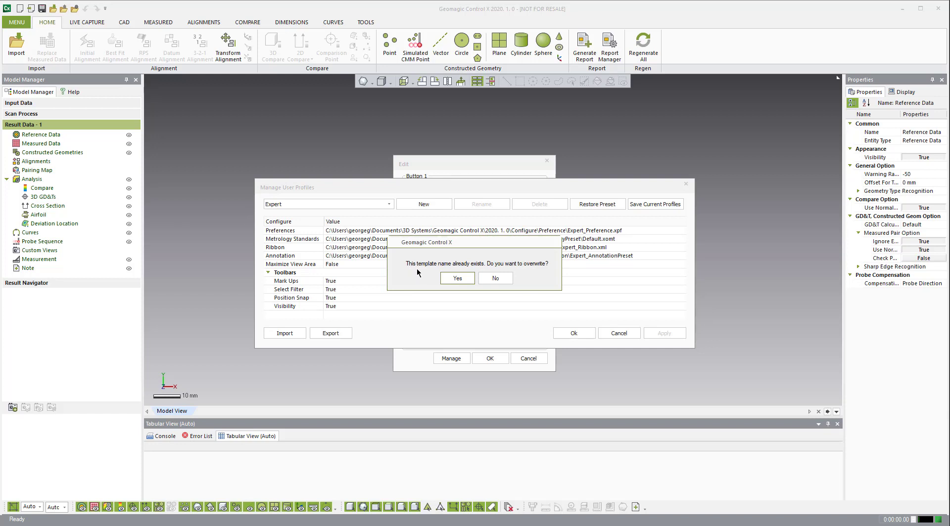
{"action": "mouse_move", "coordinate": [427, 272]}
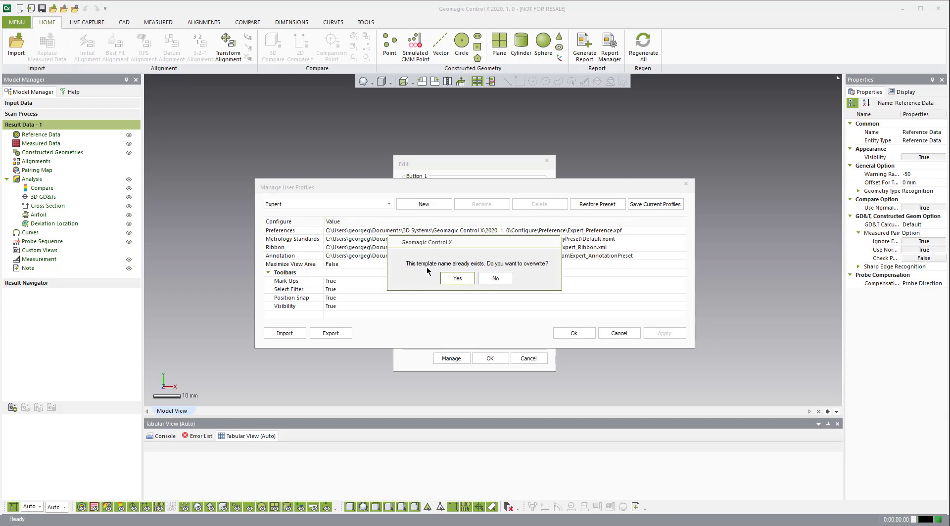
{"action": "mouse_move", "coordinate": [527, 267]}
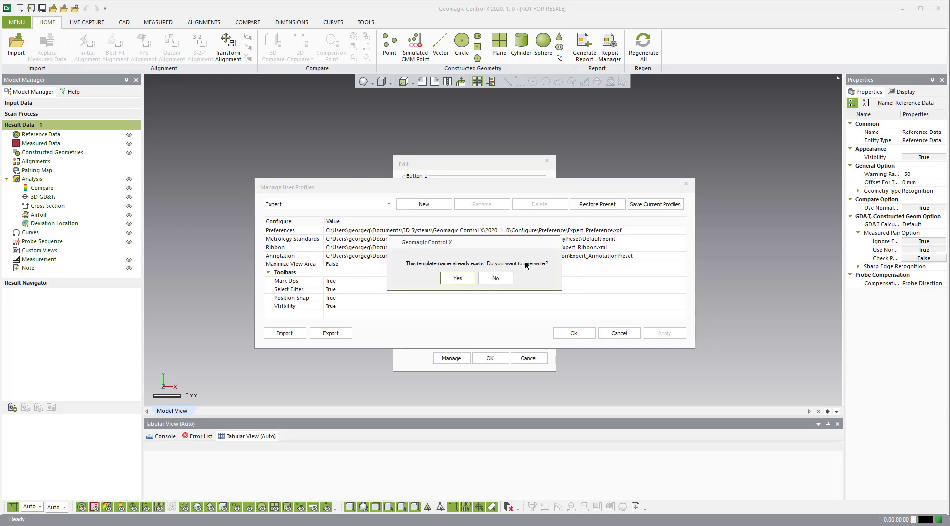
{"action": "left_click", "coordinate": [457, 278]}
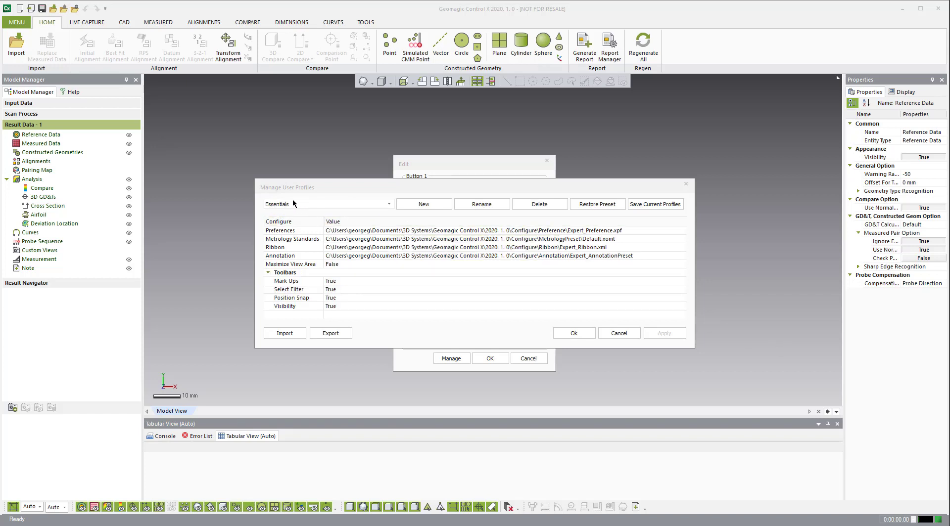
{"action": "mouse_move", "coordinate": [637, 254]}
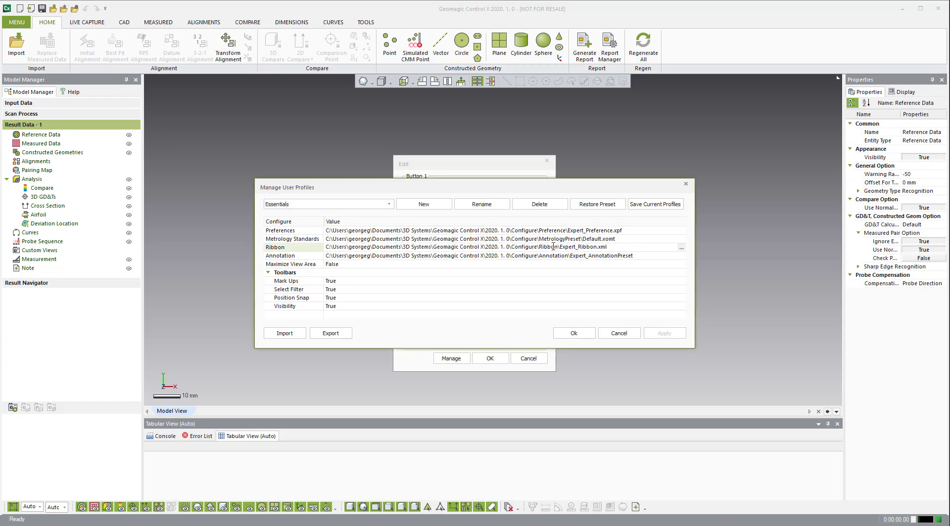
{"action": "double_click", "coordinate": [582, 247]}
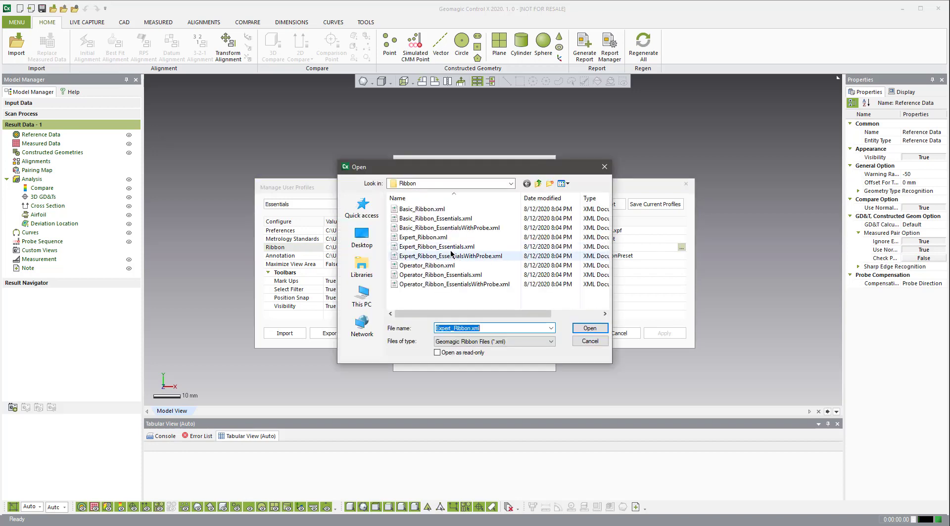
{"action": "left_click", "coordinate": [589, 328]}
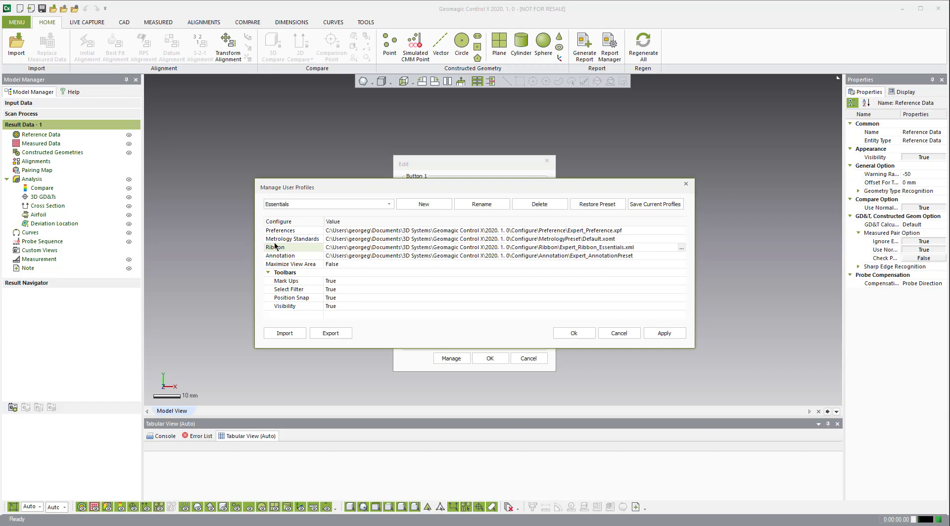
{"action": "mouse_move", "coordinate": [451, 261]}
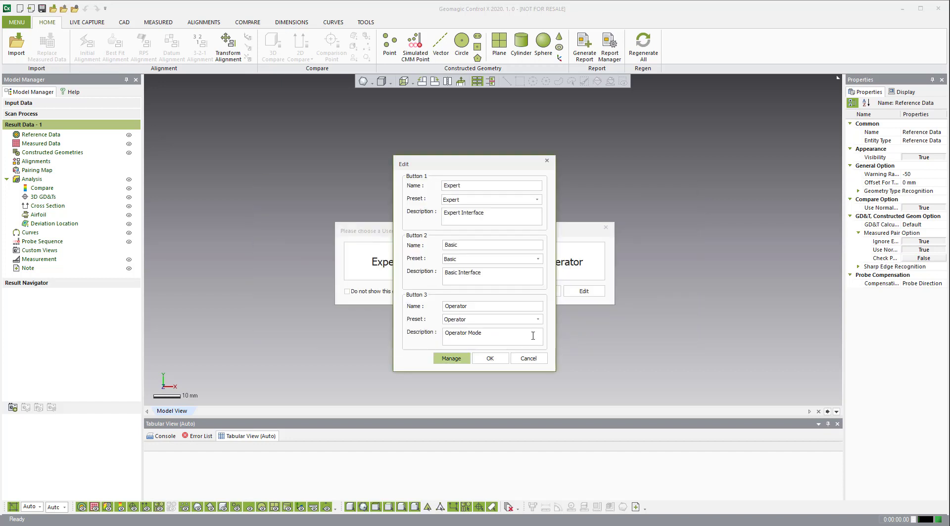
Set Button 2 to the Essentials preset with description 'Essentials' and confirm
{"action": "left_click", "coordinate": [537, 258]}
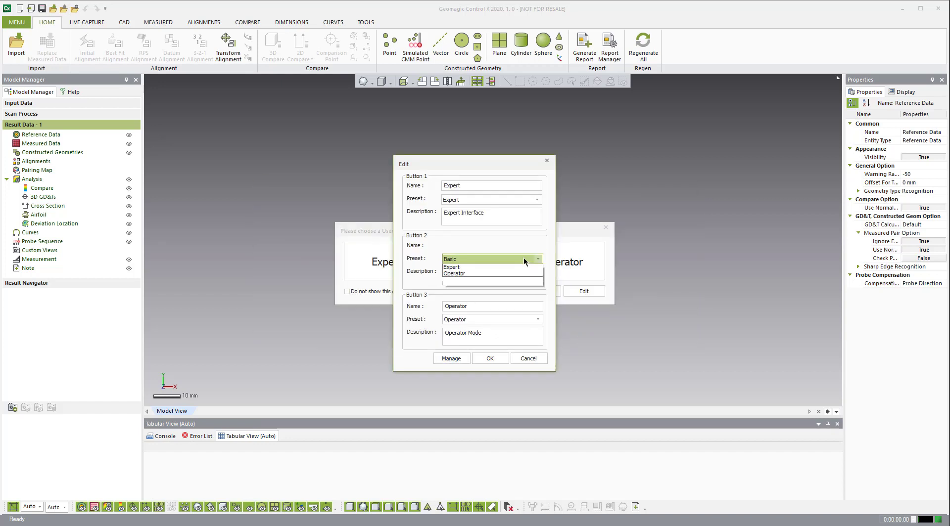
{"action": "left_click", "coordinate": [452, 267]}
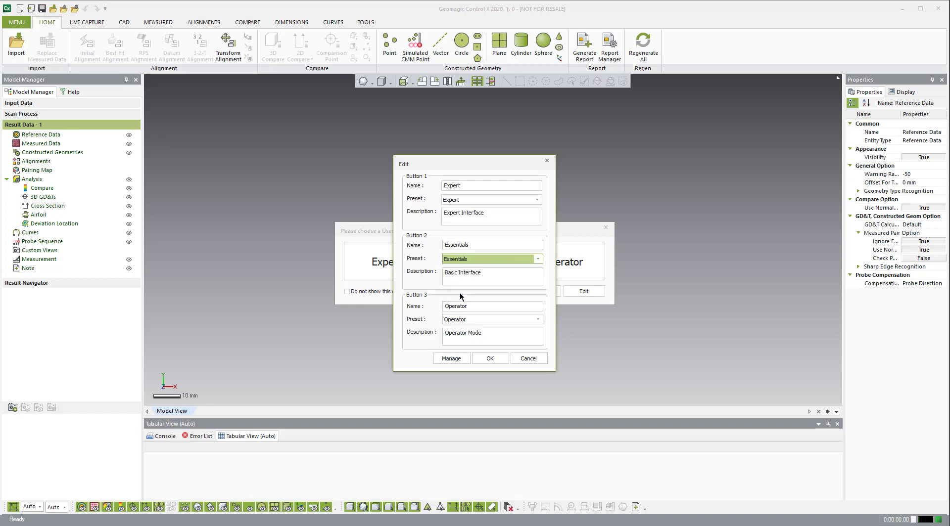
{"action": "left_click", "coordinate": [491, 245]}
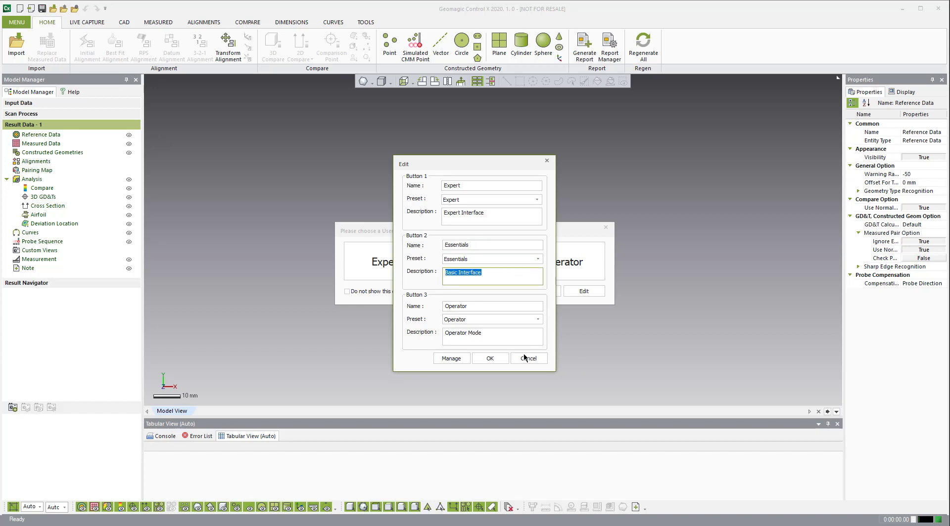
{"action": "type", "text": "E"}
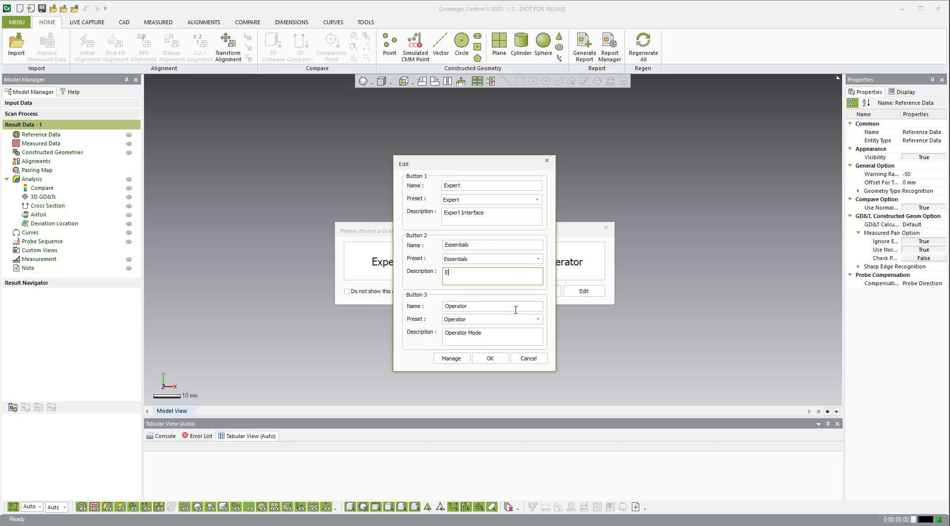
{"action": "type", "text": "ssentials"}
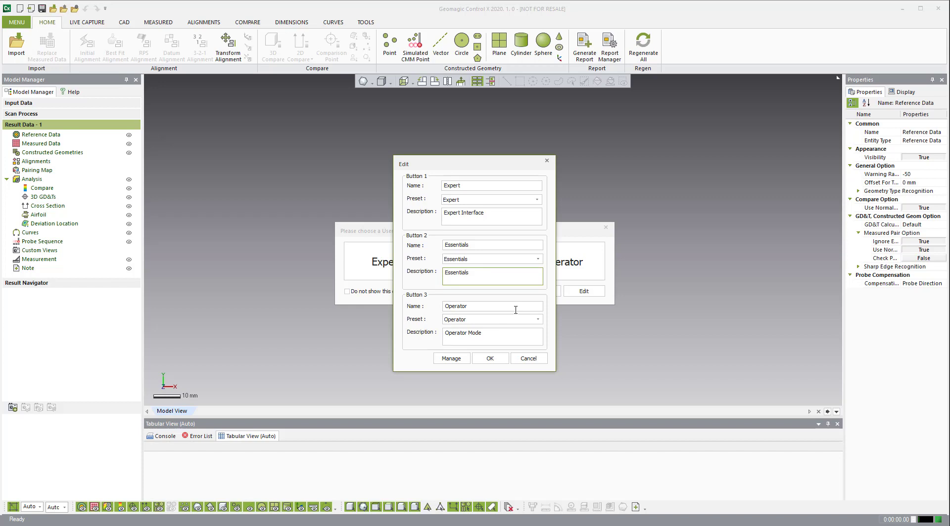
{"action": "left_click", "coordinate": [528, 359]}
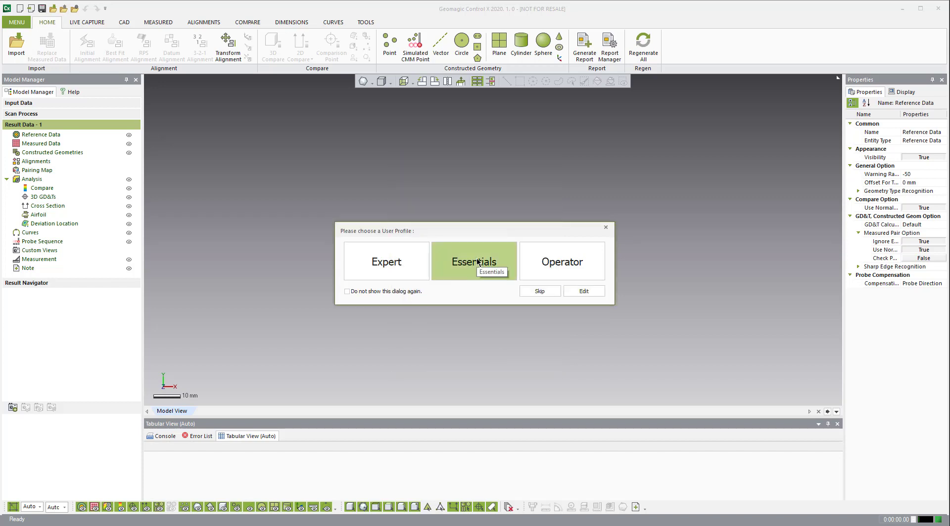
Apply the Essentials profile ribbon, then reopen the User Profiles chooser from the main menu
{"action": "left_click", "coordinate": [474, 262]}
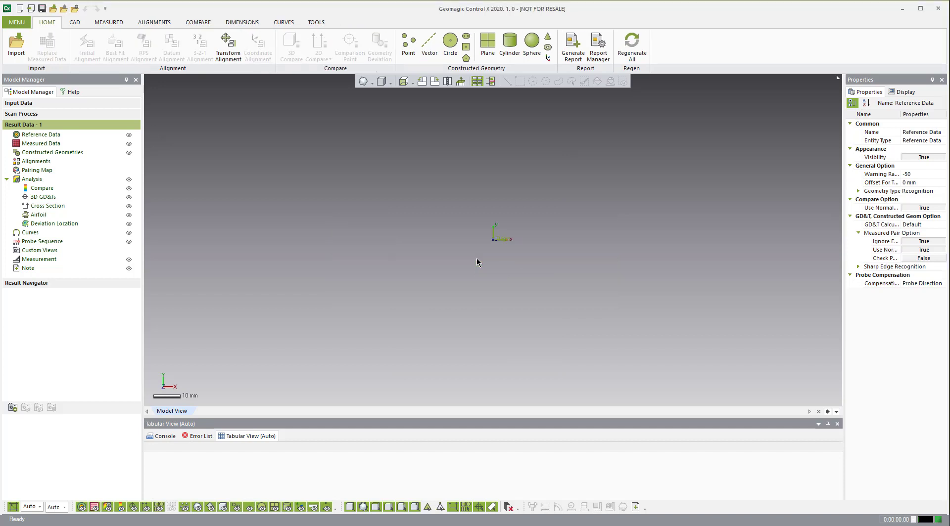
{"action": "mouse_move", "coordinate": [712, 43]}
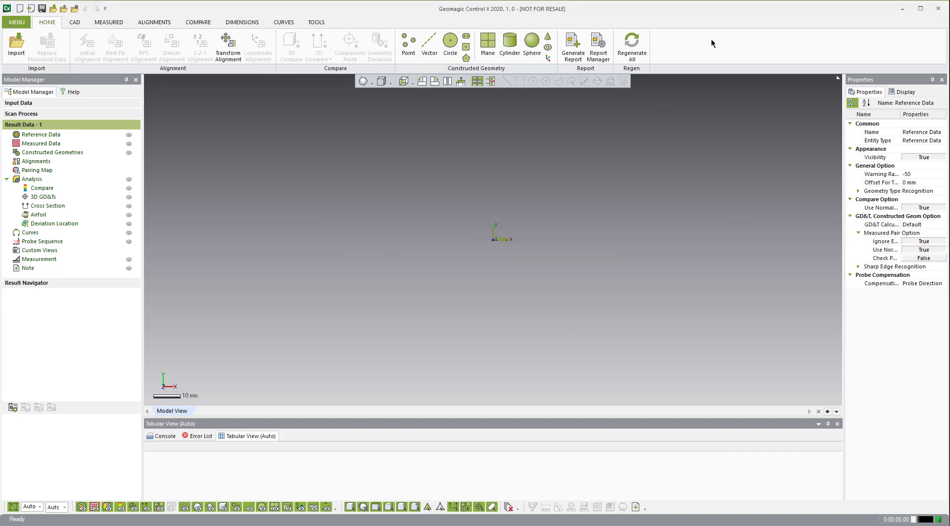
{"action": "mouse_move", "coordinate": [694, 45]}
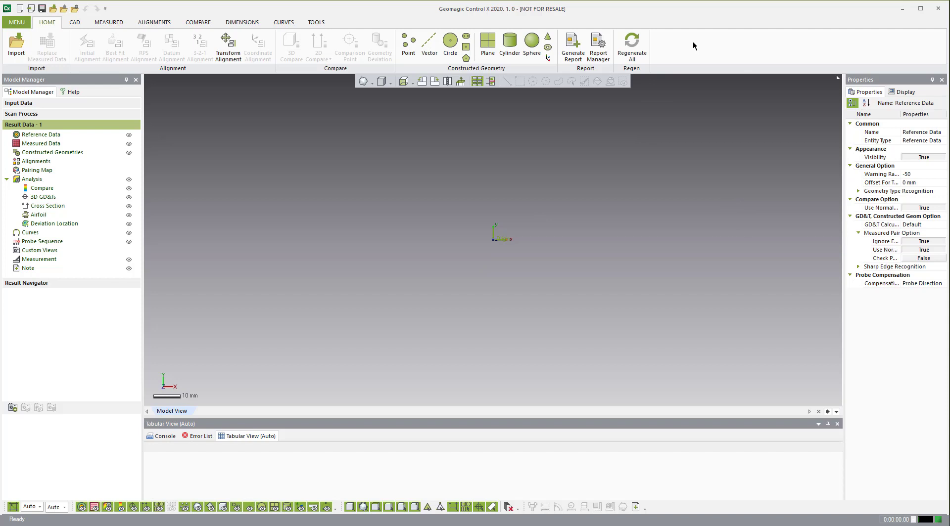
{"action": "left_click", "coordinate": [16, 21]}
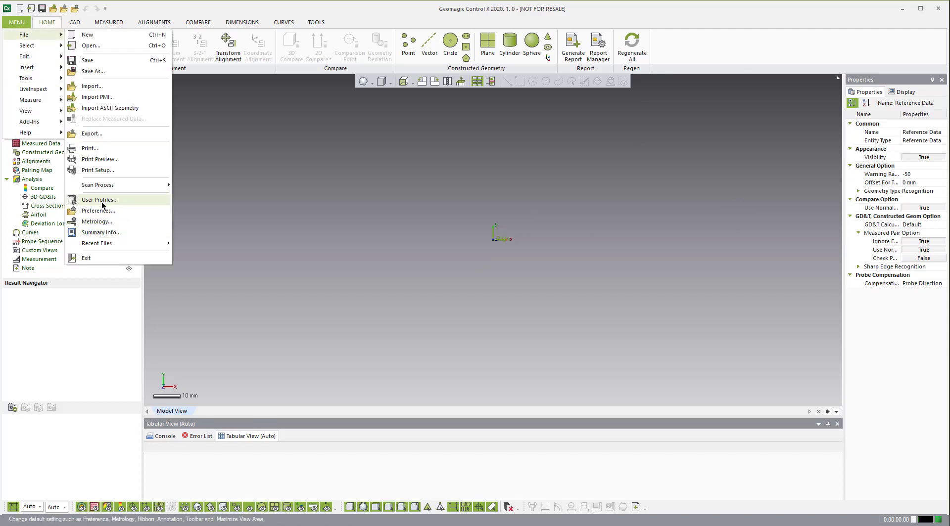
{"action": "left_click", "coordinate": [100, 200]}
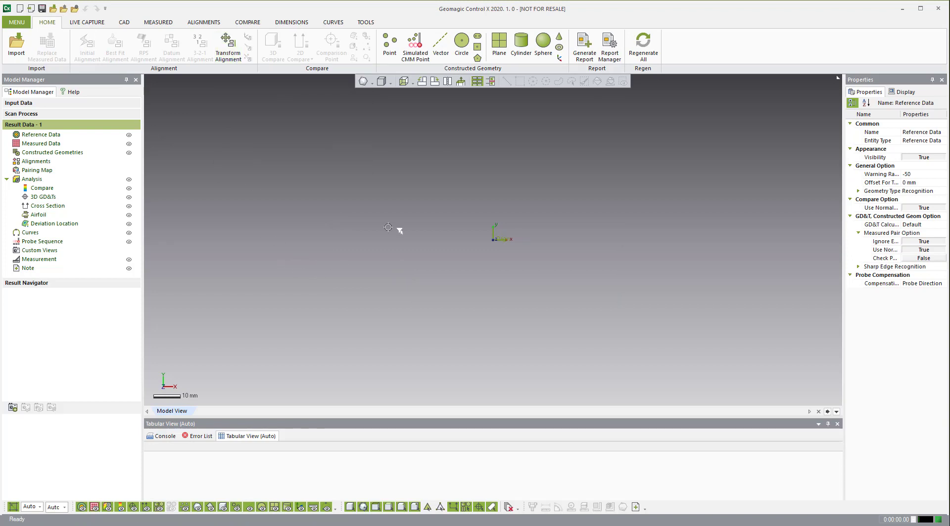
{"action": "mouse_move", "coordinate": [284, 187]}
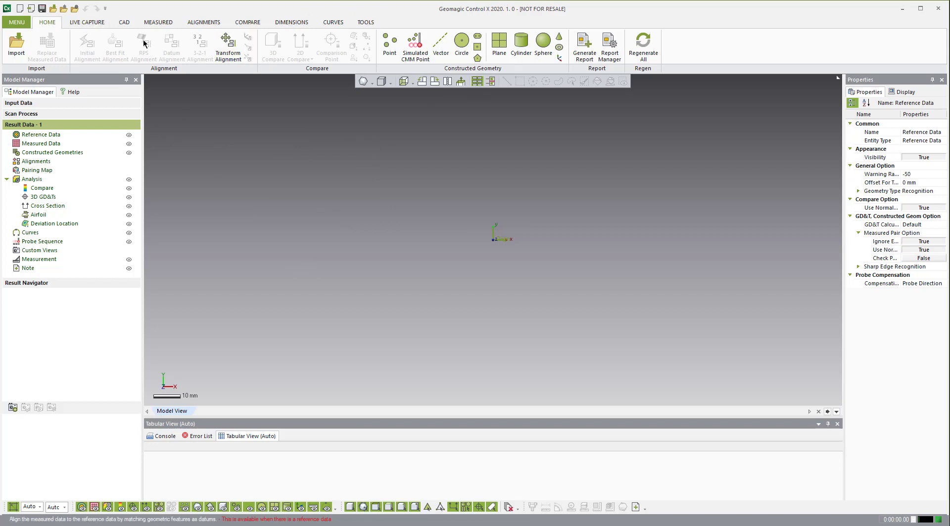
Browse the File and Tools submenus, then show the TOOLS ribbon commands
{"action": "left_click", "coordinate": [16, 21]}
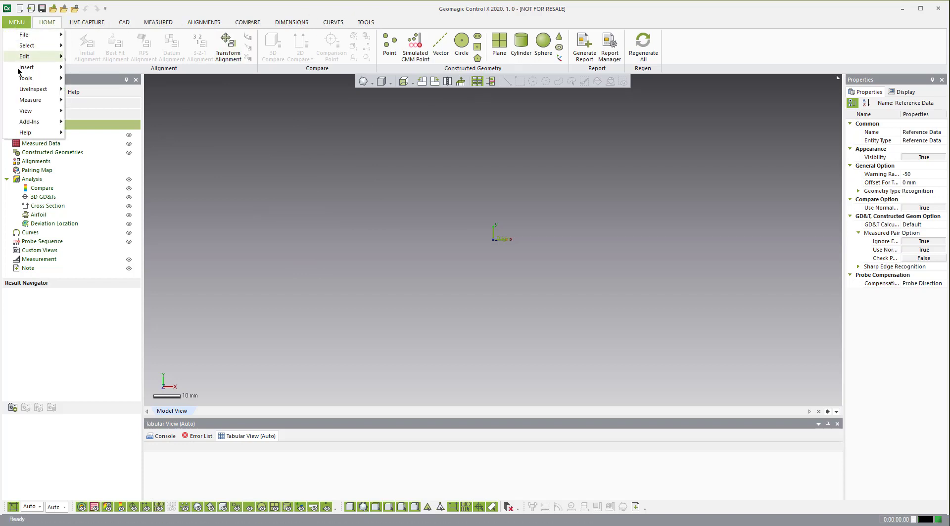
{"action": "mouse_move", "coordinate": [24, 35]}
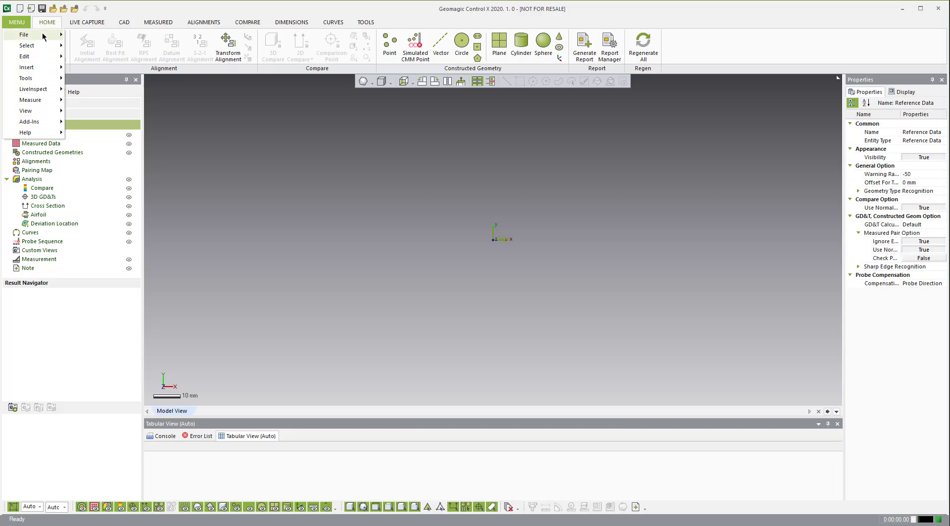
{"action": "left_click", "coordinate": [23, 35]}
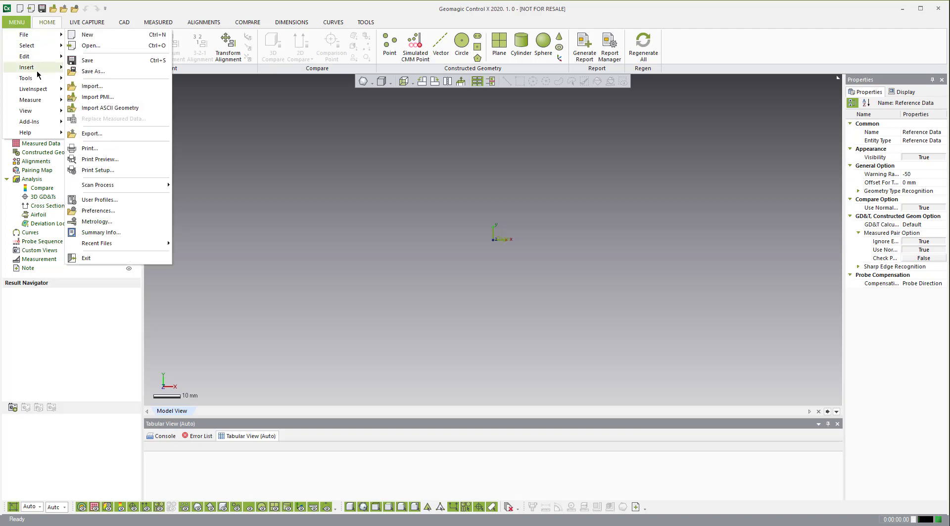
{"action": "left_click", "coordinate": [26, 78]}
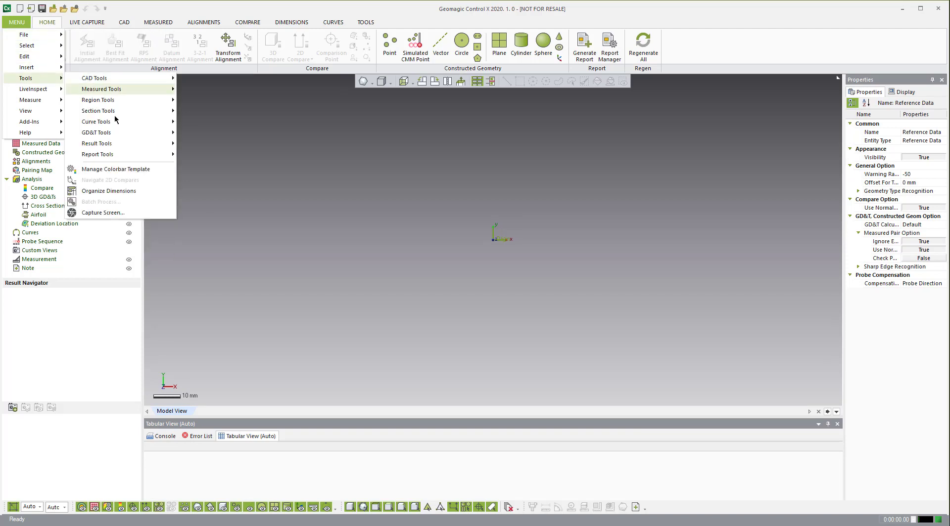
{"action": "mouse_move", "coordinate": [109, 191]}
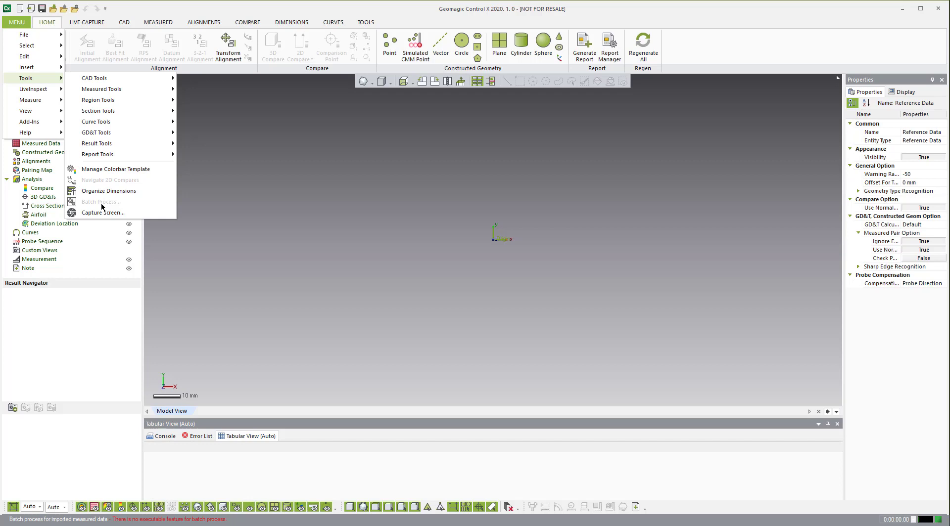
{"action": "mouse_move", "coordinate": [103, 207]}
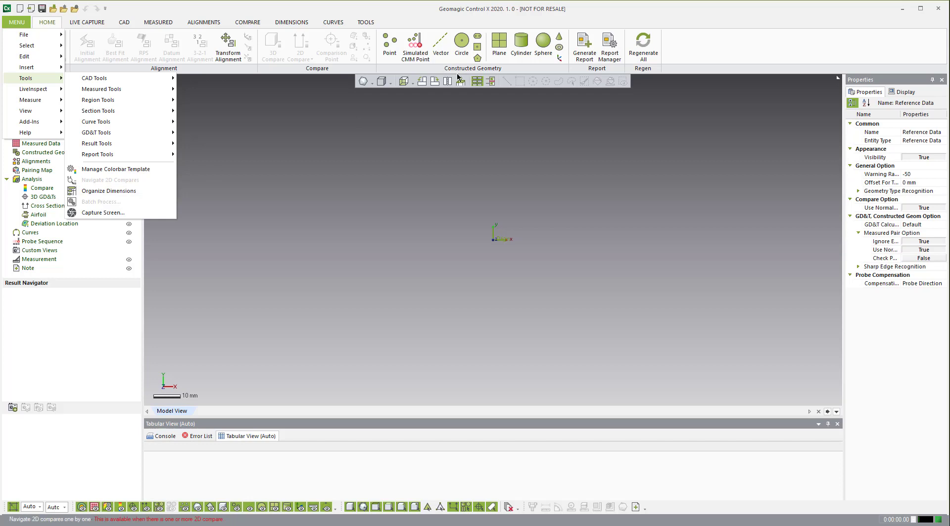
{"action": "left_click", "coordinate": [365, 22]}
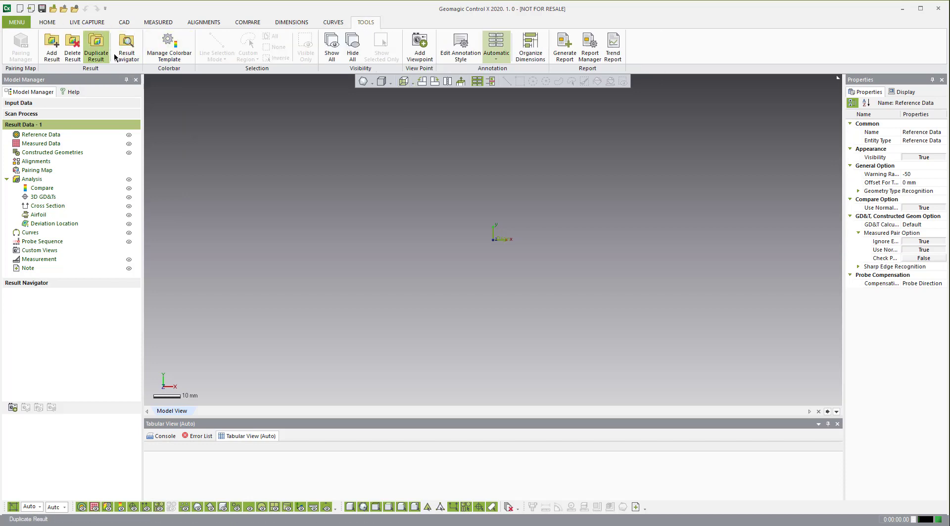
{"action": "mouse_move", "coordinate": [127, 46]}
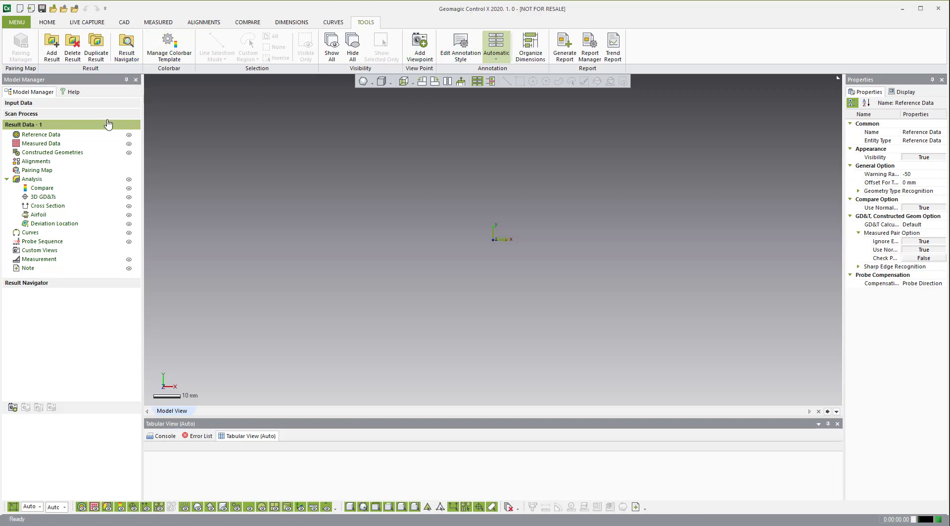
{"action": "mouse_move", "coordinate": [438, 19]}
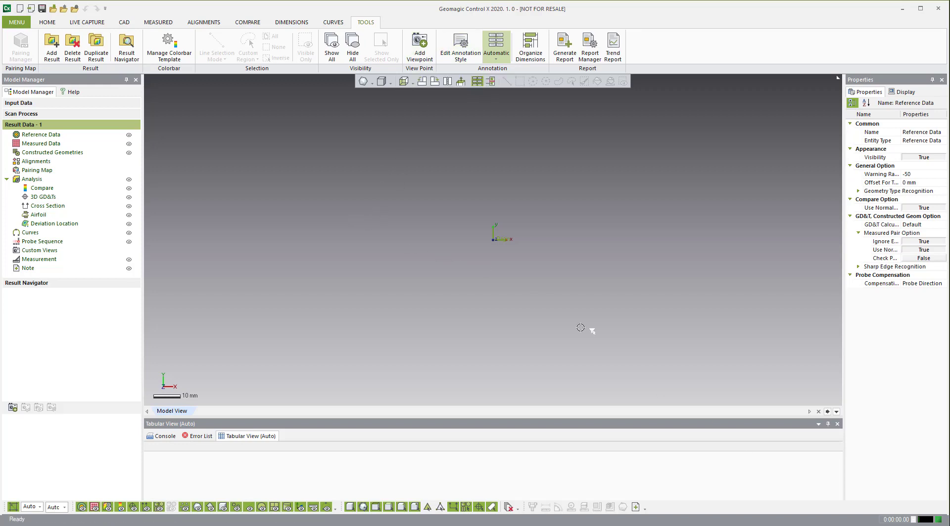
{"action": "mouse_move", "coordinate": [747, 45]}
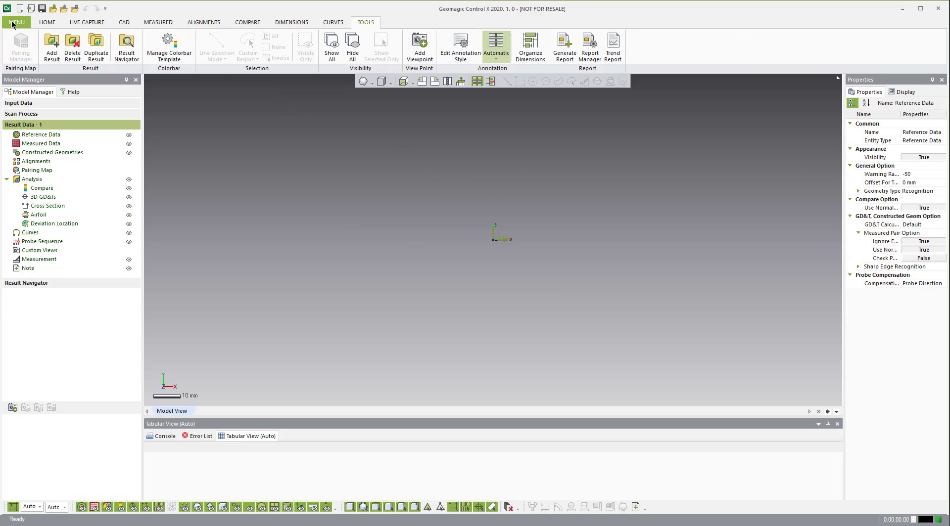
Reopen the User Profiles chooser showing Expert, Essentials and Operator after one dismissed menu
{"action": "left_click", "coordinate": [17, 22]}
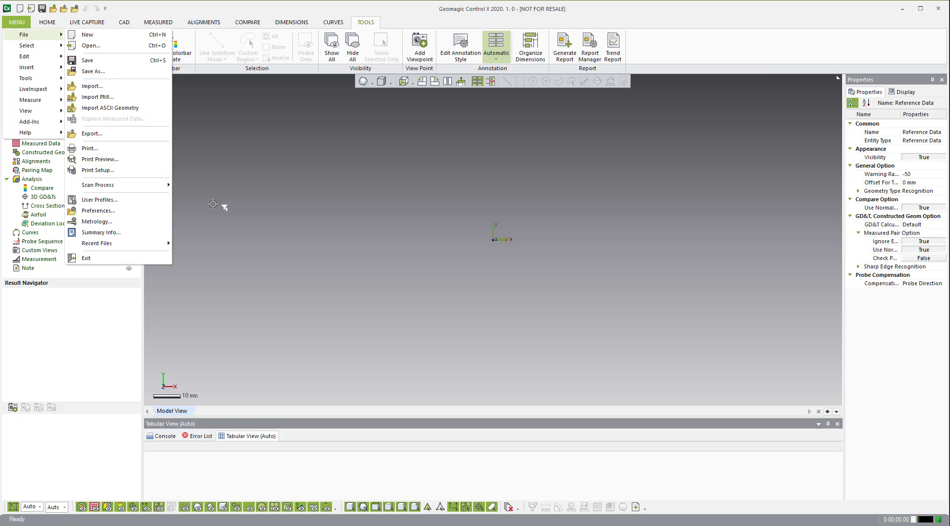
{"action": "left_click", "coordinate": [16, 22]}
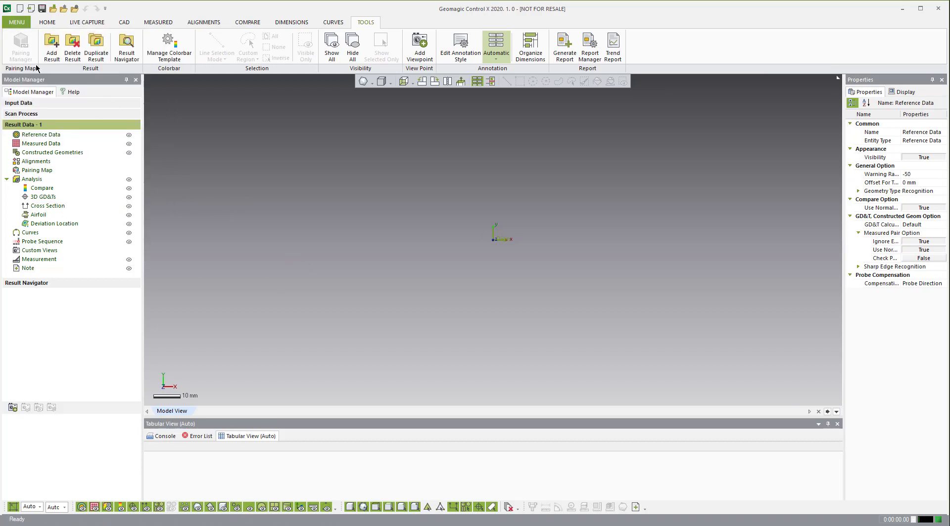
{"action": "mouse_move", "coordinate": [84, 184]}
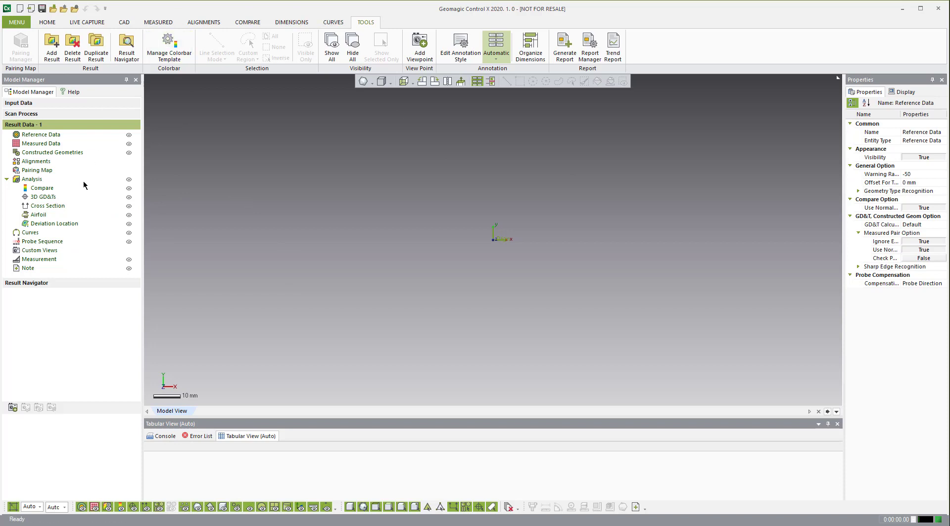
{"action": "mouse_move", "coordinate": [269, 213]}
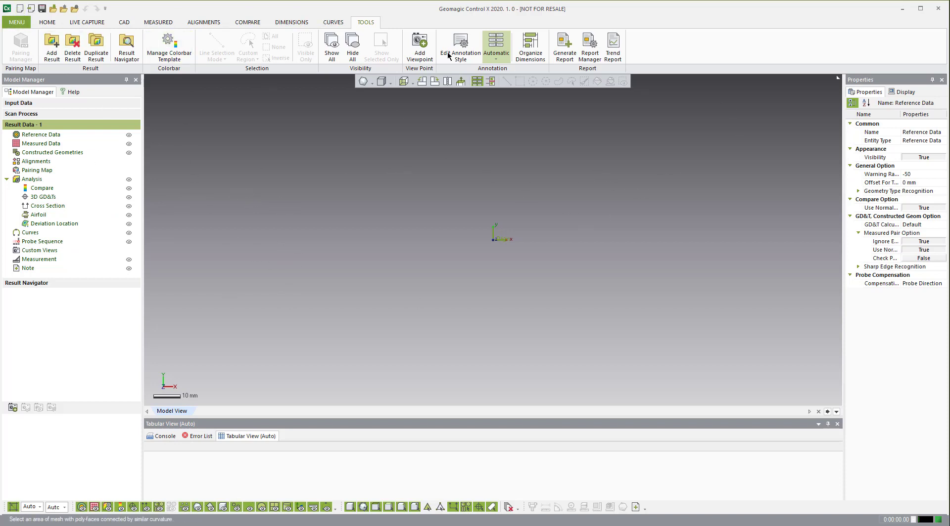
{"action": "left_click", "coordinate": [15, 22]}
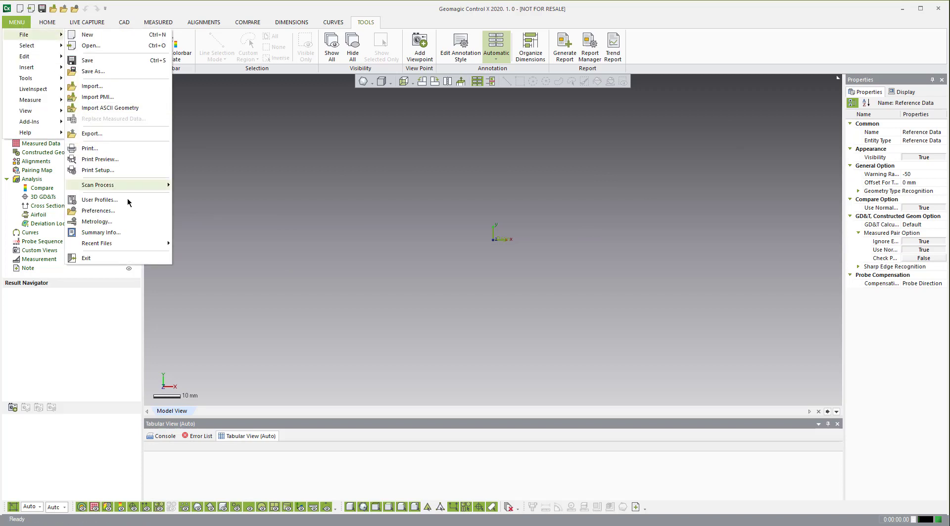
{"action": "mouse_move", "coordinate": [108, 205]}
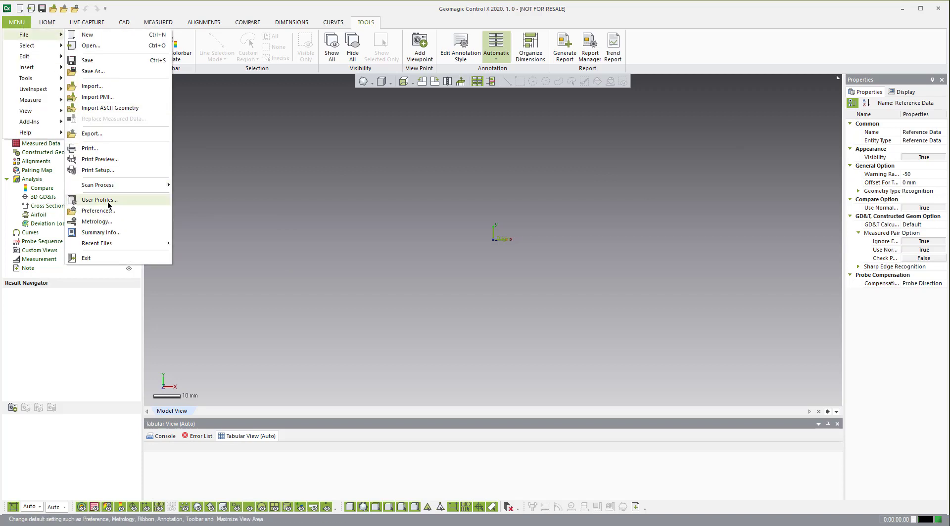
{"action": "left_click", "coordinate": [99, 200]}
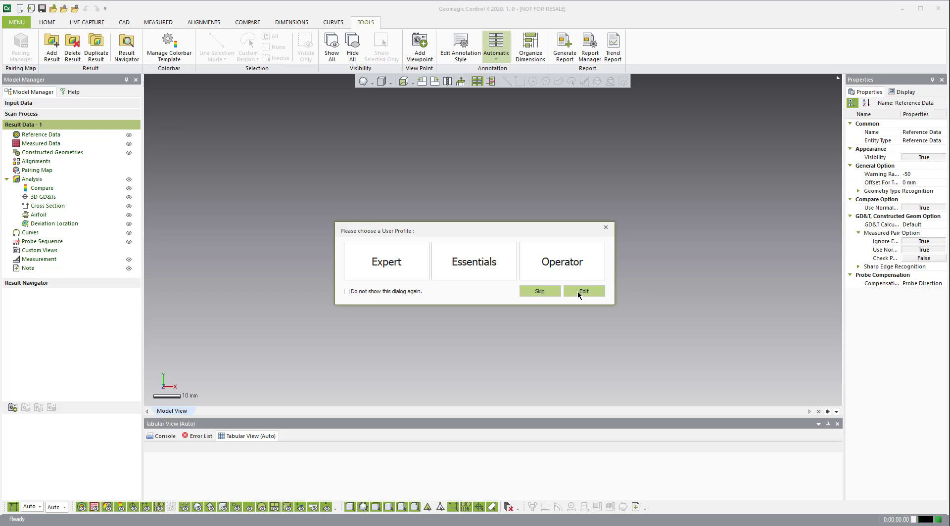
{"action": "left_click", "coordinate": [583, 291]}
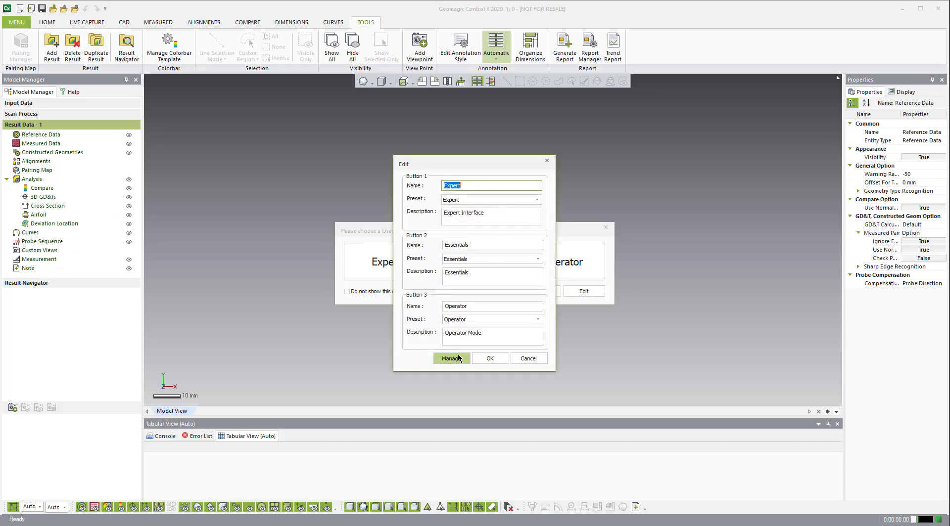
{"action": "left_click", "coordinate": [450, 358]}
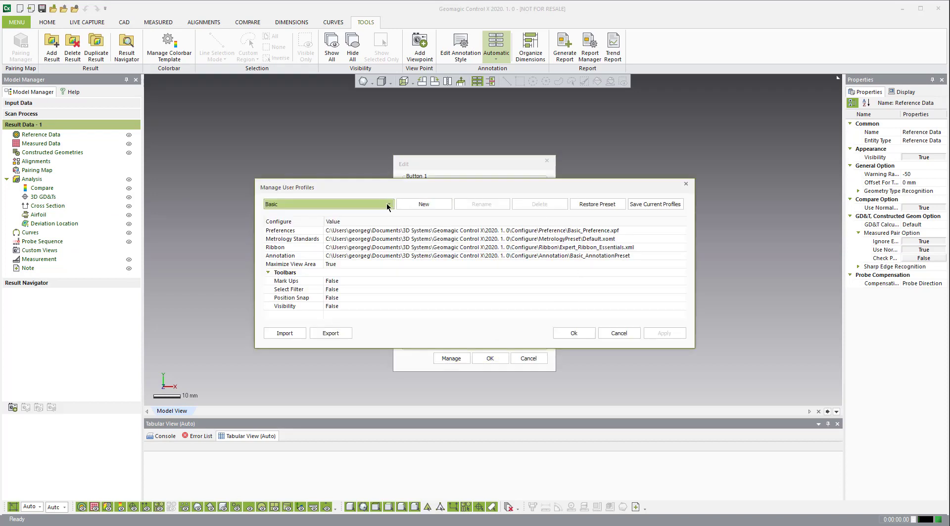
{"action": "left_click", "coordinate": [388, 204]}
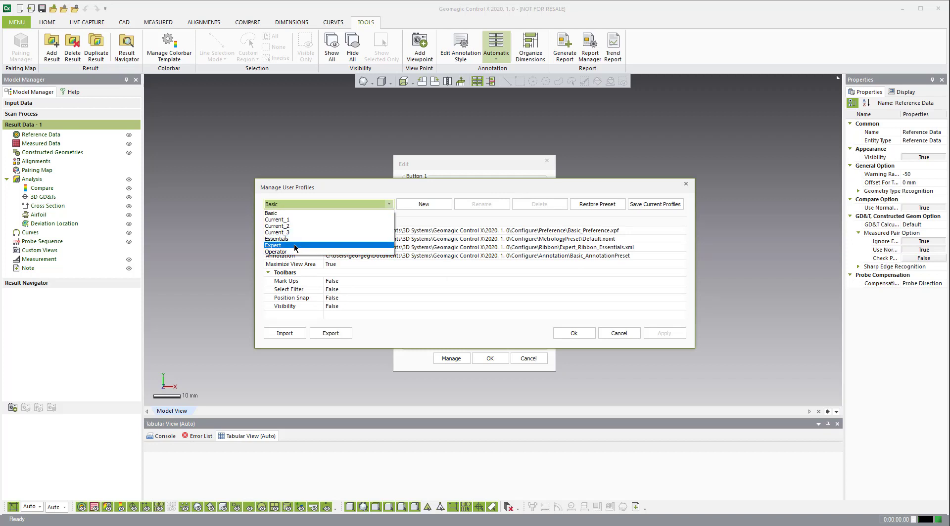
{"action": "mouse_move", "coordinate": [294, 239]}
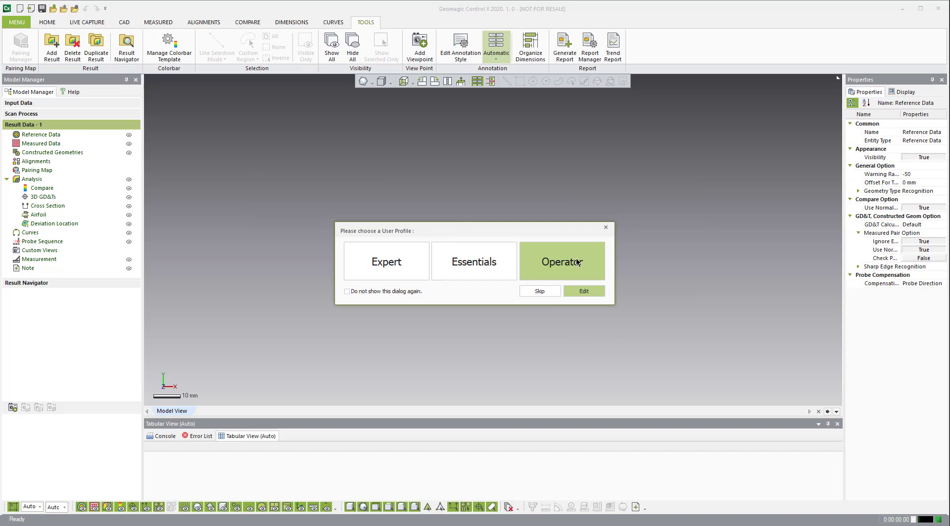
{"action": "mouse_move", "coordinate": [385, 262]}
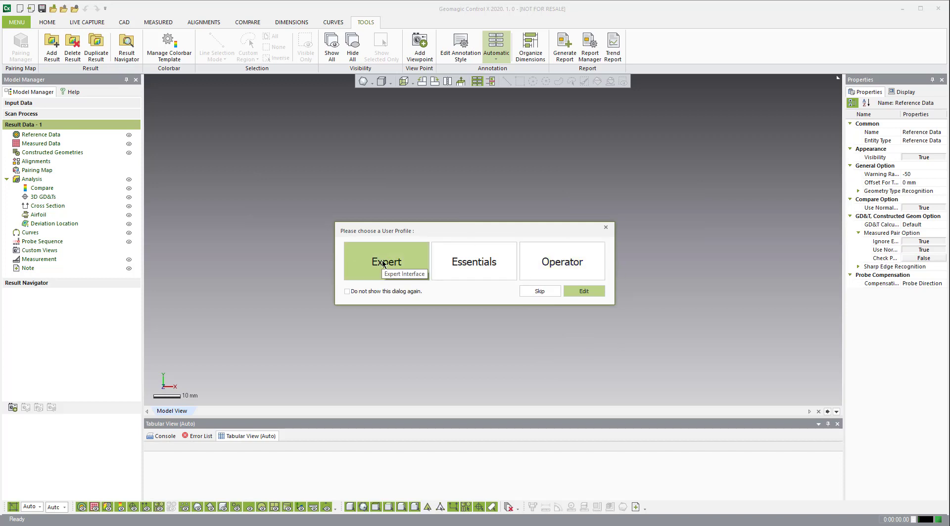